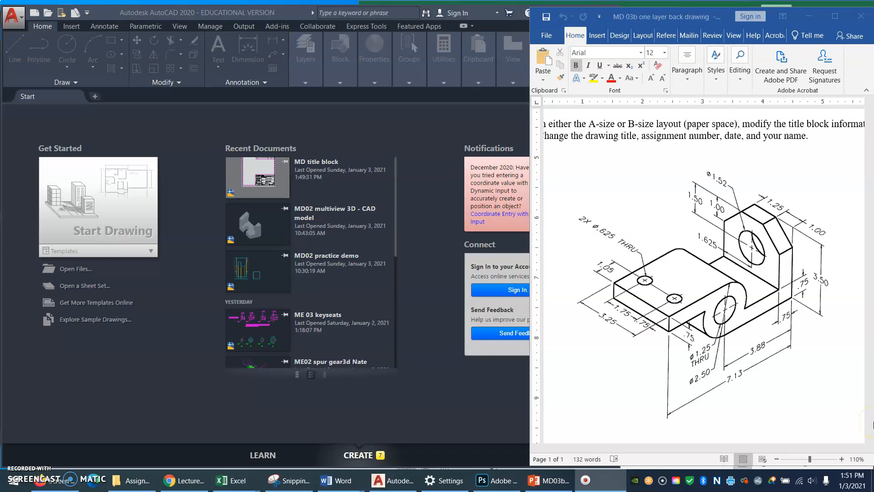
mouse_move(865, 321)
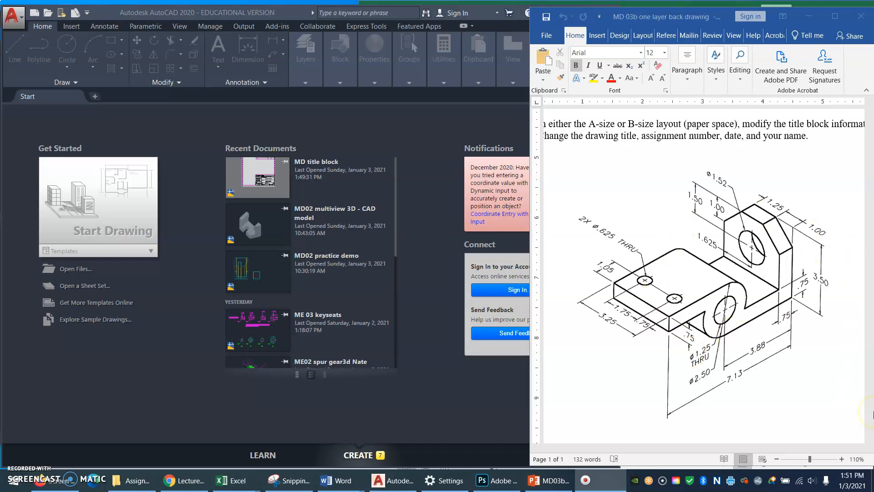
mouse_move(828, 425)
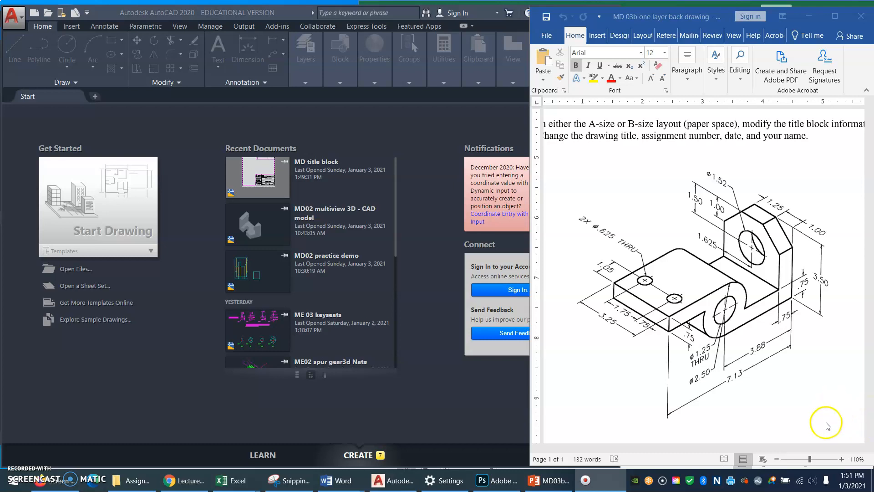
mouse_move(690, 360)
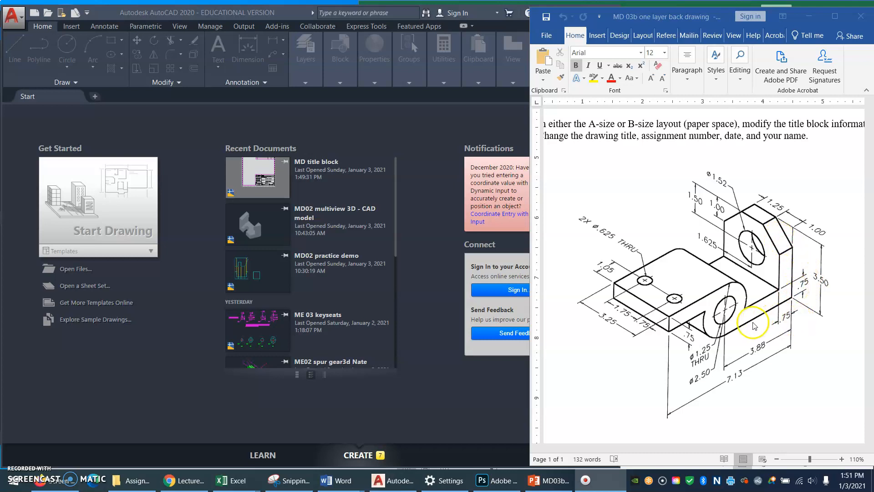
mouse_move(716, 340)
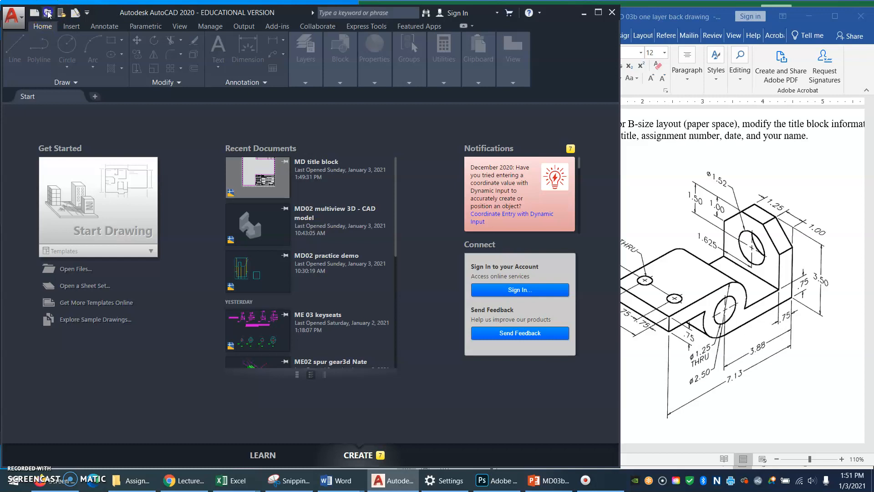
Open MD title block.dwg, switch to the Model tab and check the current layer.
left_click(48, 12)
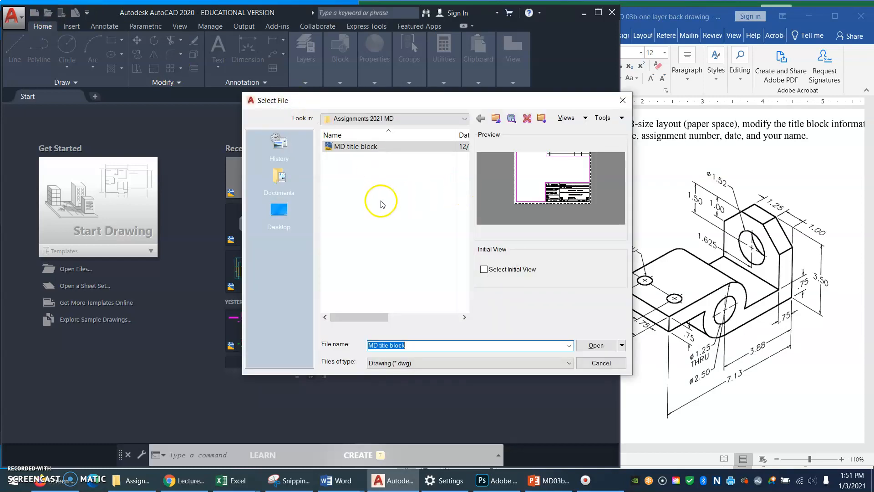
left_click(355, 146)
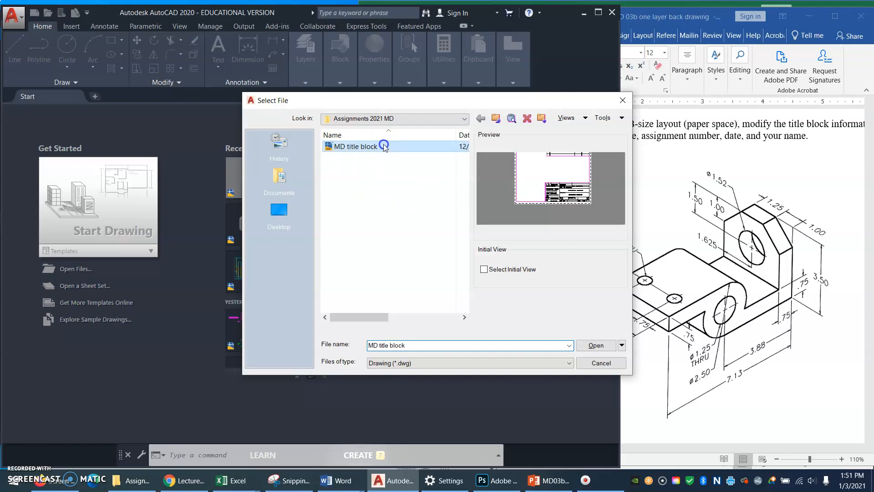
left_click(595, 345)
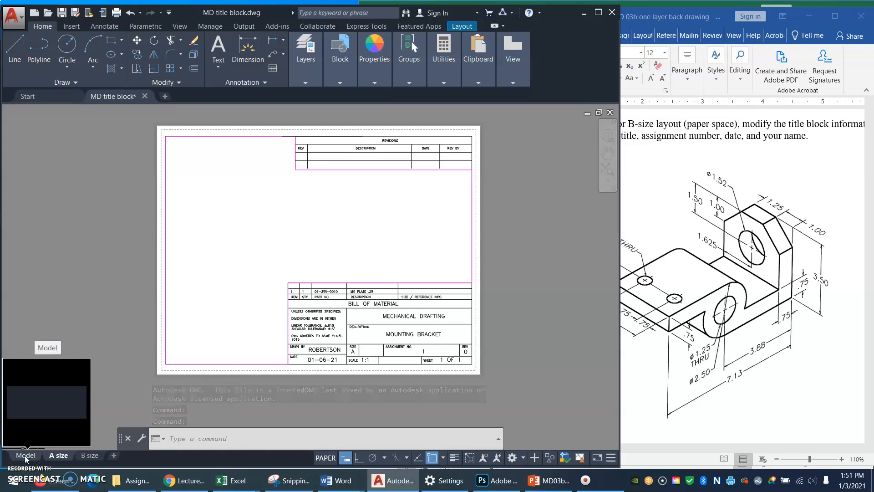
left_click(24, 455)
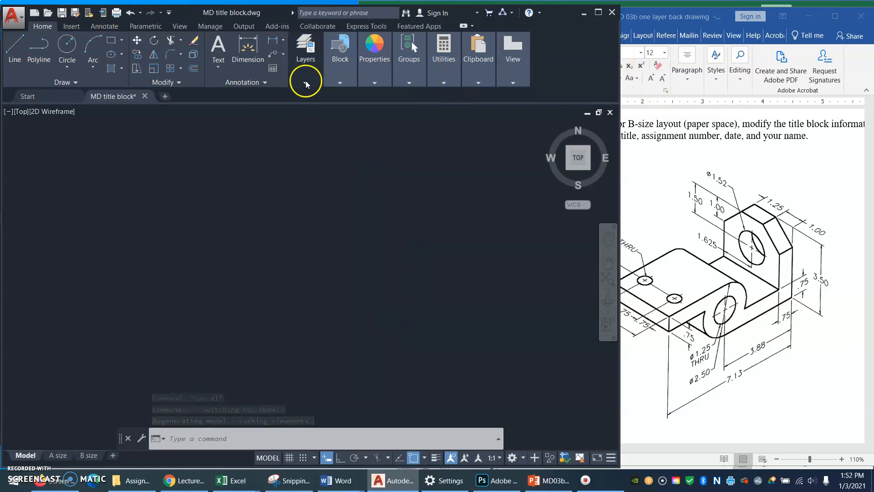
left_click(306, 87)
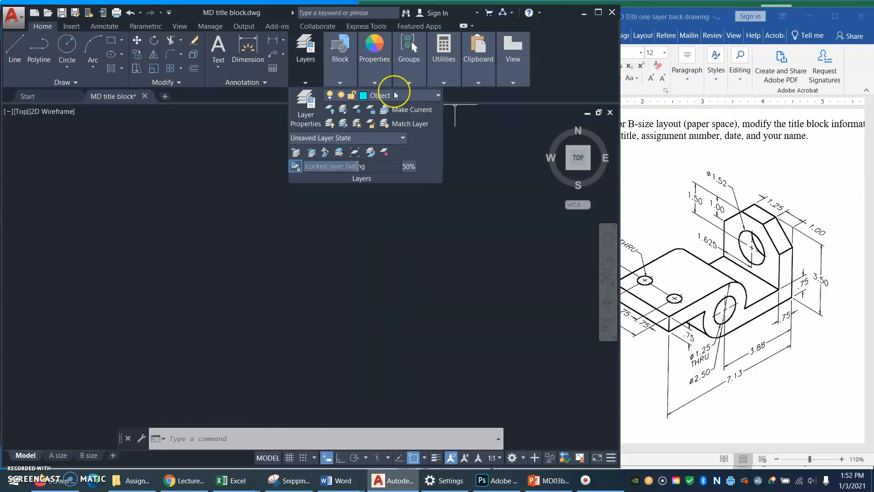
mouse_move(263, 282)
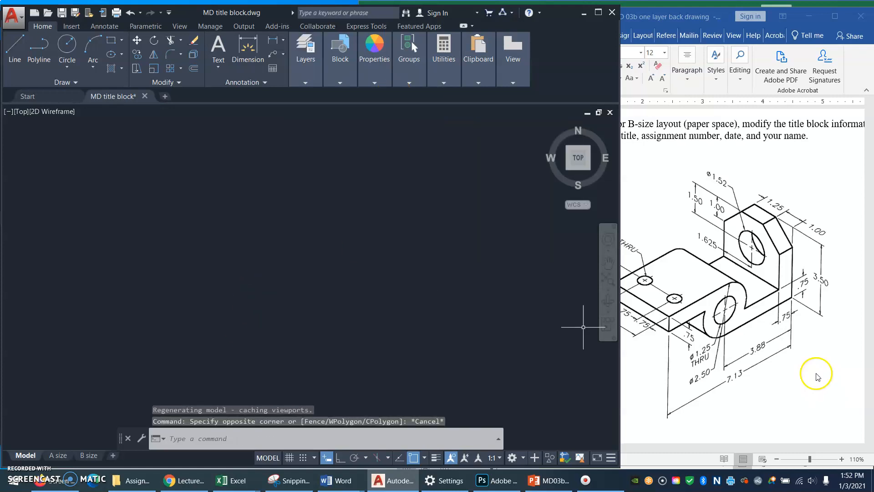
mouse_move(780, 307)
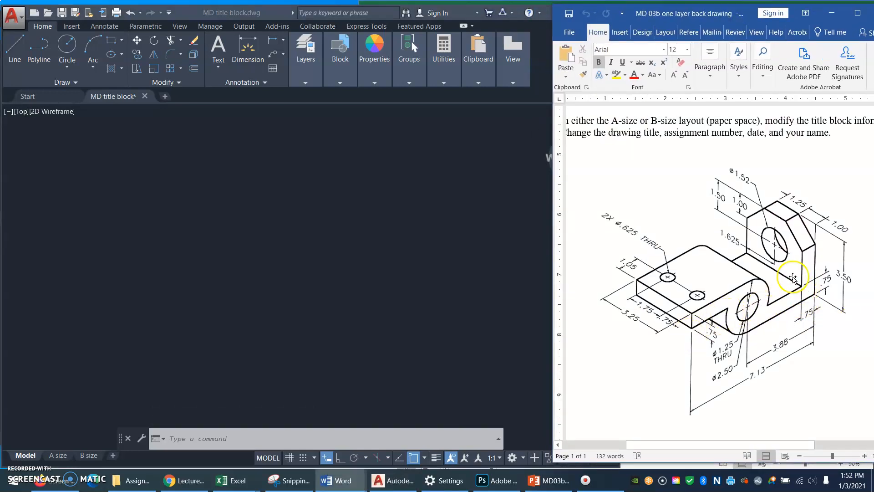
mouse_move(759, 362)
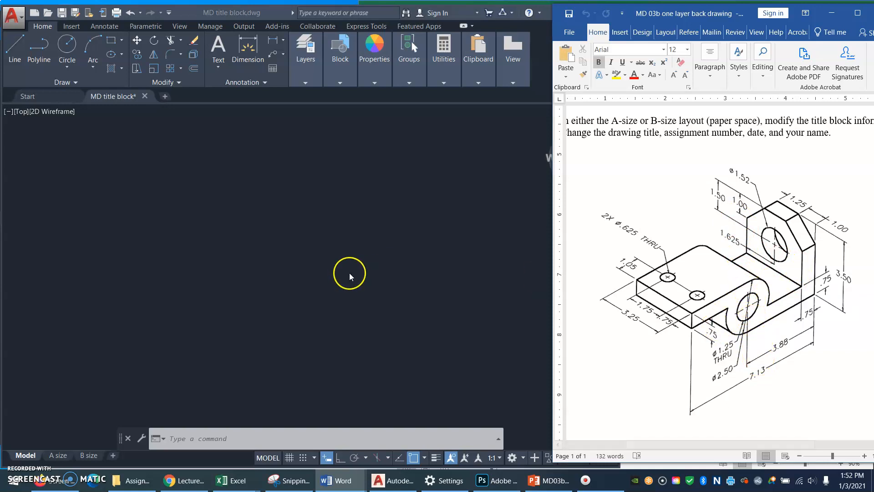
mouse_move(328, 255)
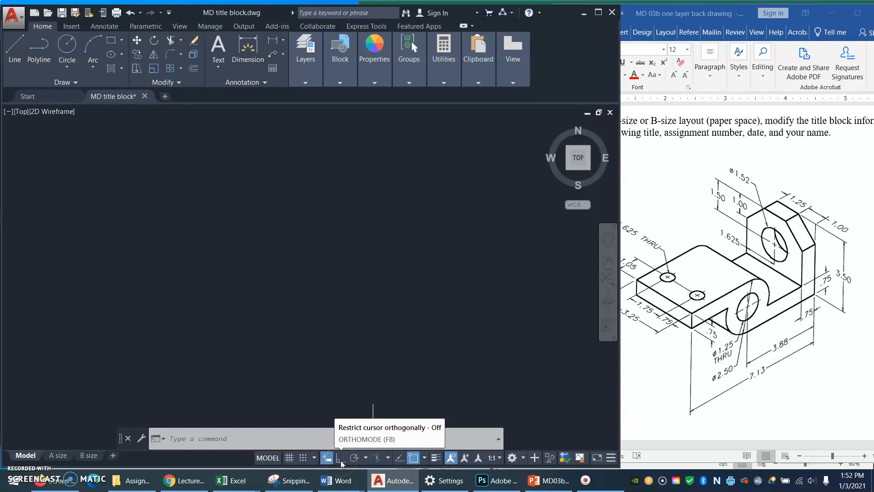
Turn on Ortho and begin the horizontal centre line with the Line tool.
left_click(341, 457)
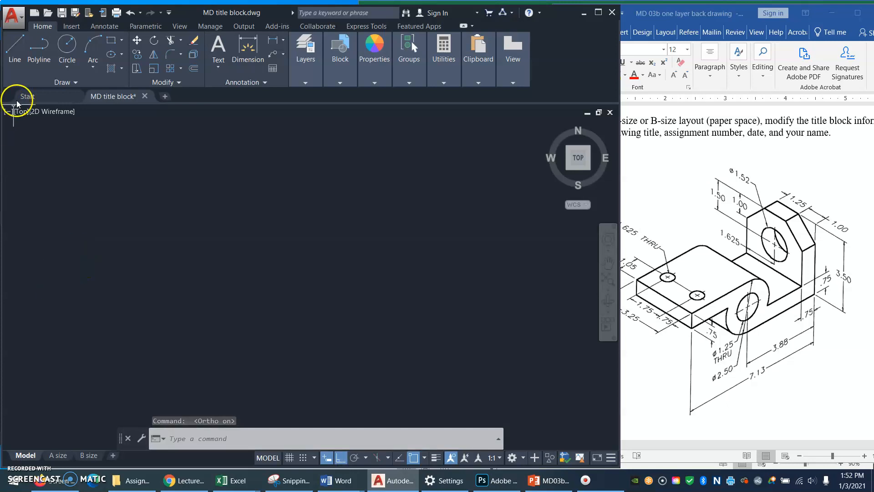
mouse_move(15, 44)
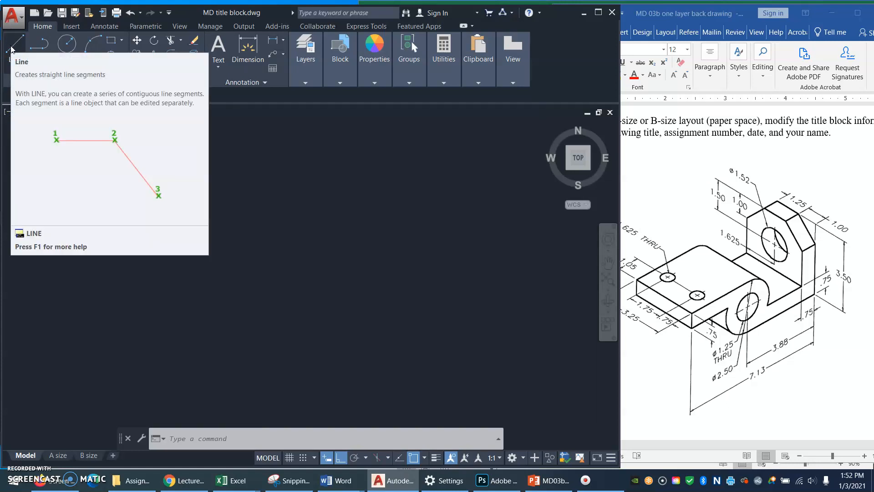
mouse_move(102, 268)
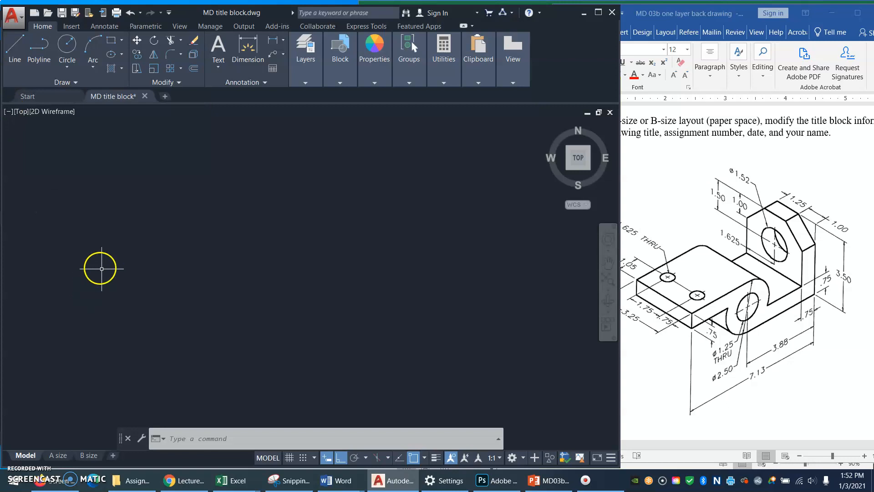
left_click(14, 50)
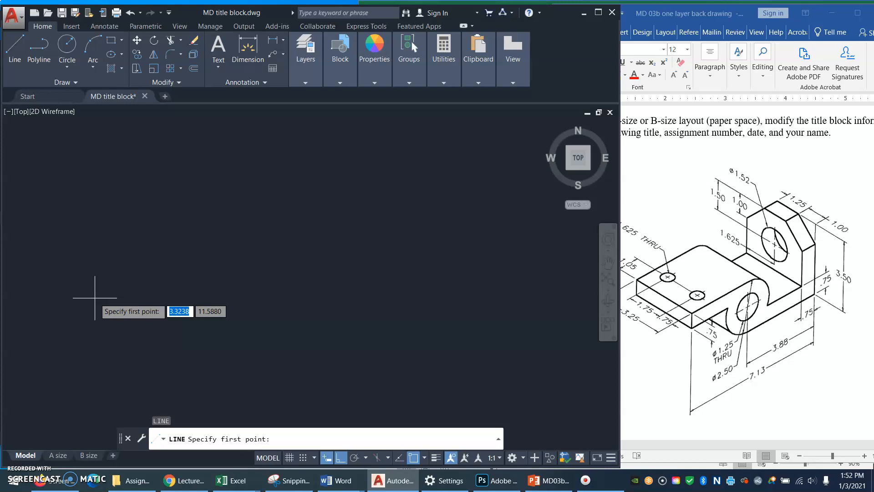
left_click(95, 296)
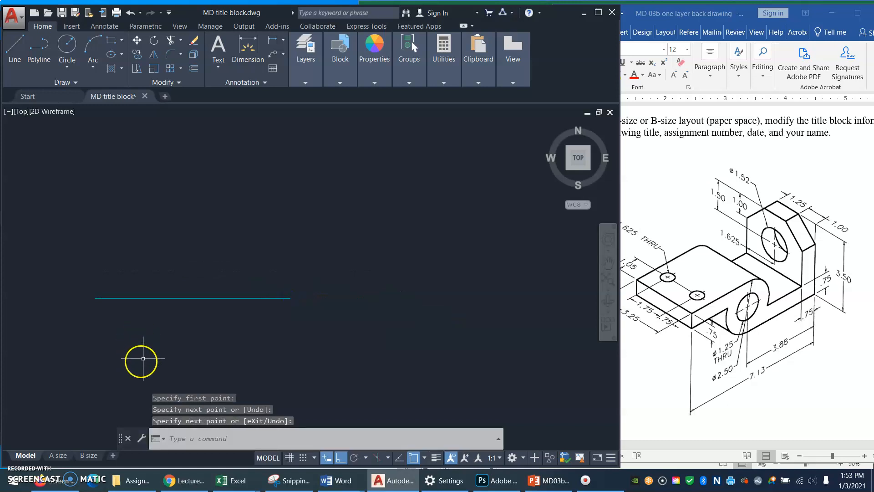
mouse_move(155, 344)
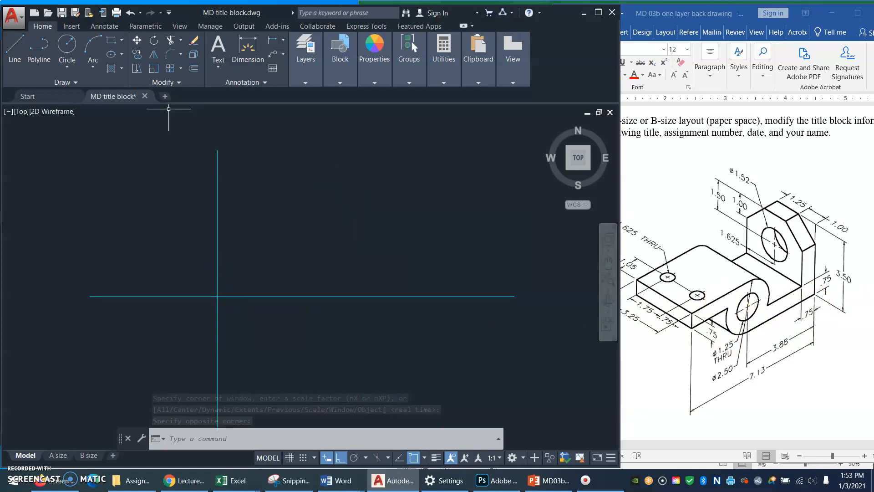
mouse_move(66, 44)
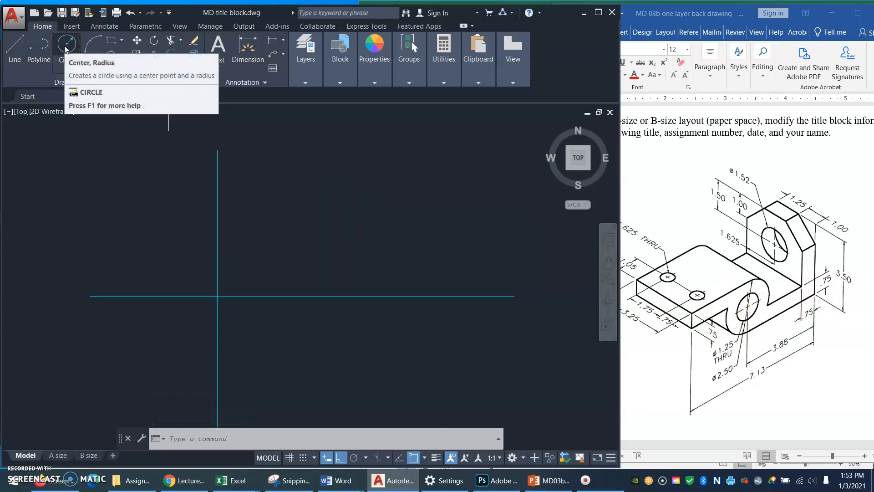
Draw a diameter-2 circle centred on the centre-line intersection.
left_click(66, 45)
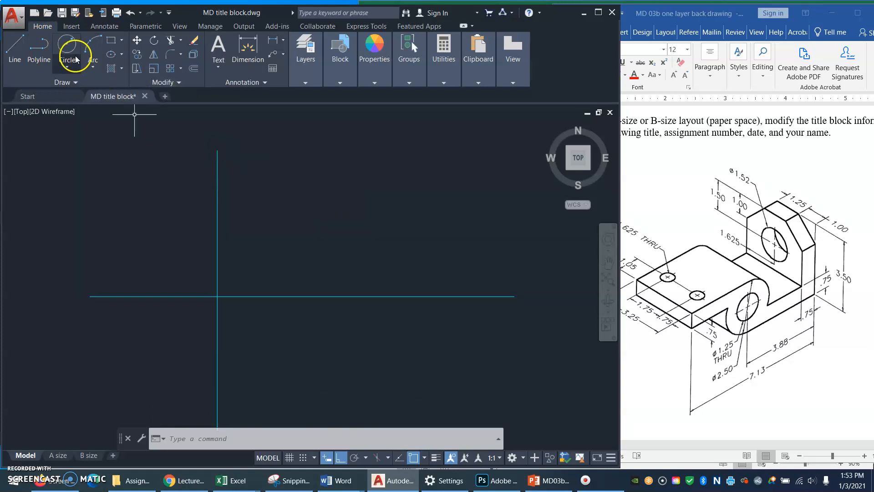
left_click(67, 50)
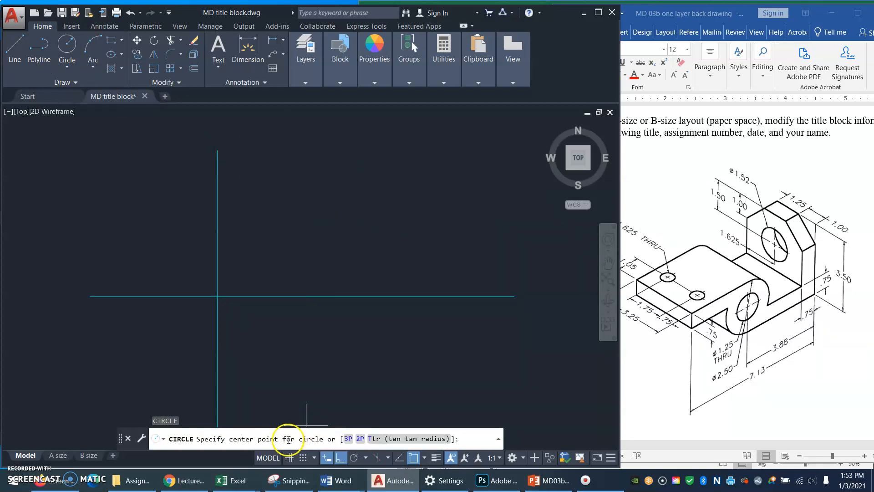
mouse_move(214, 296)
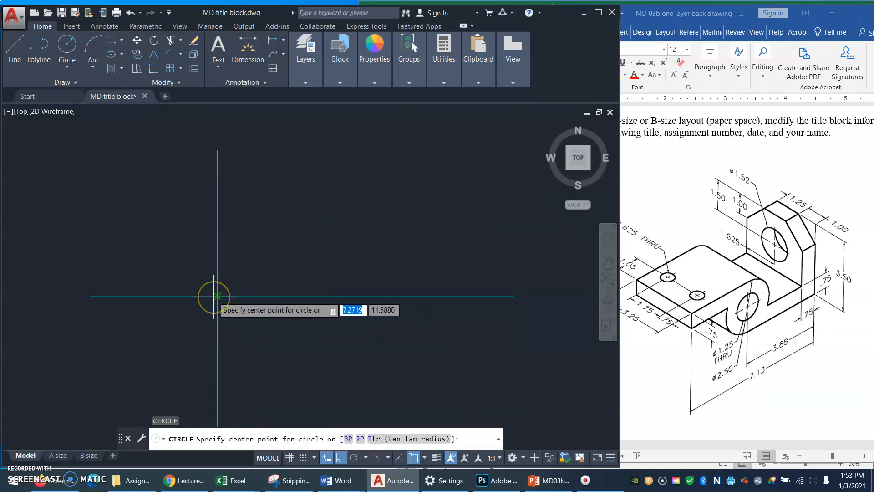
mouse_move(217, 295)
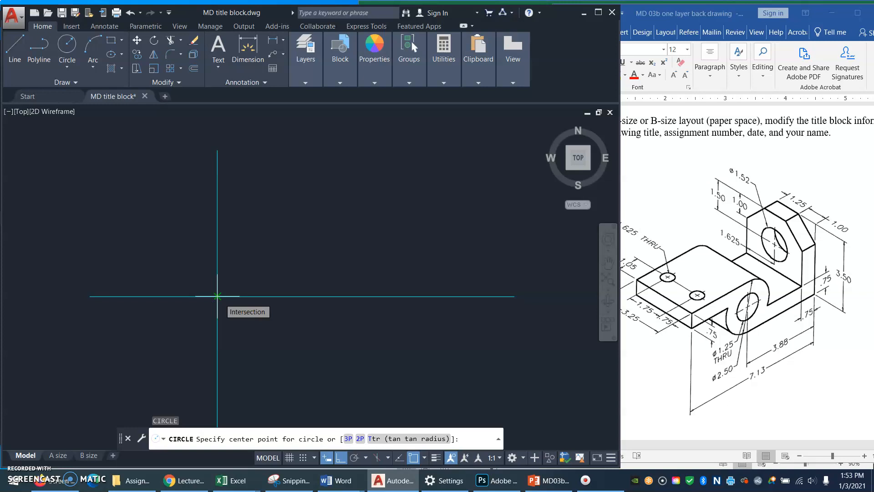
left_click(217, 296)
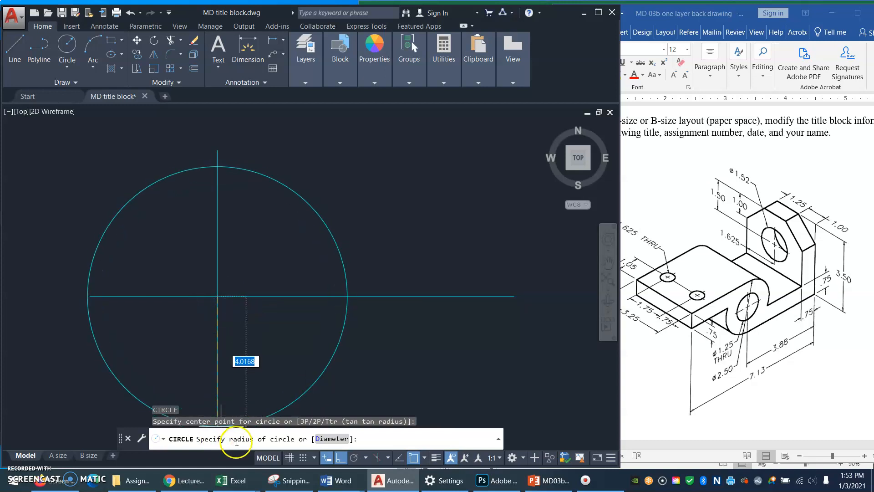
mouse_move(212, 439)
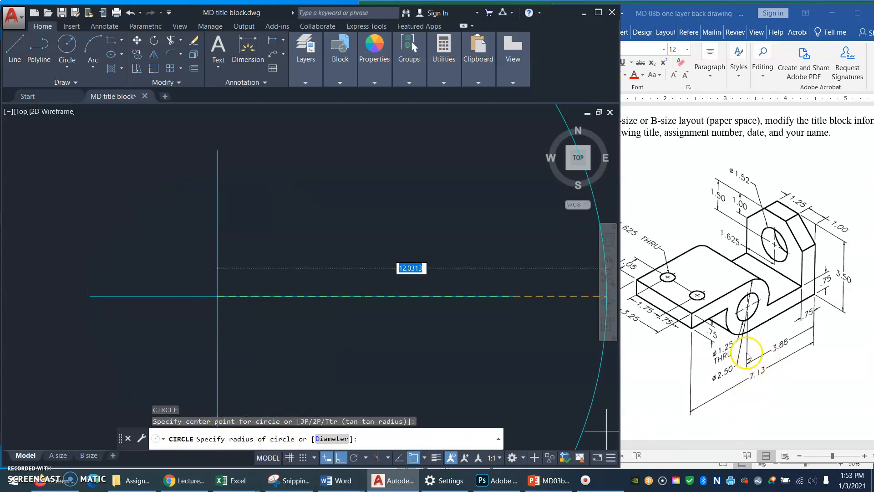
mouse_move(753, 351)
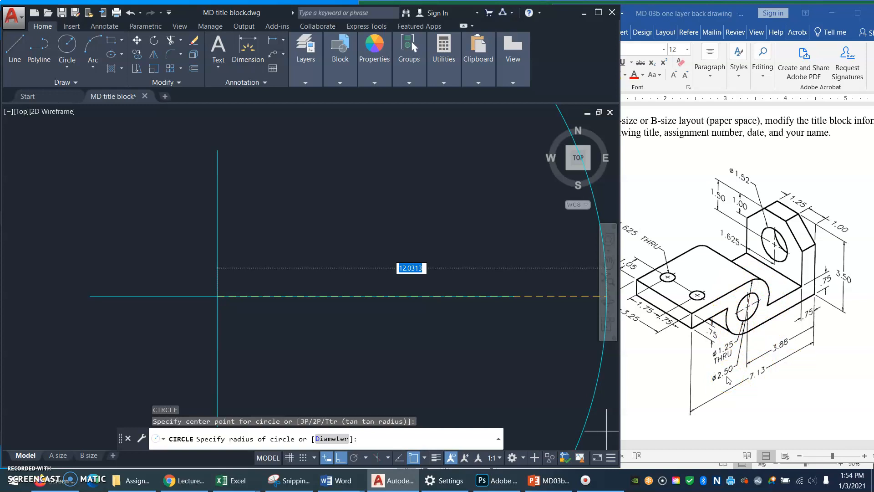
mouse_move(433, 413)
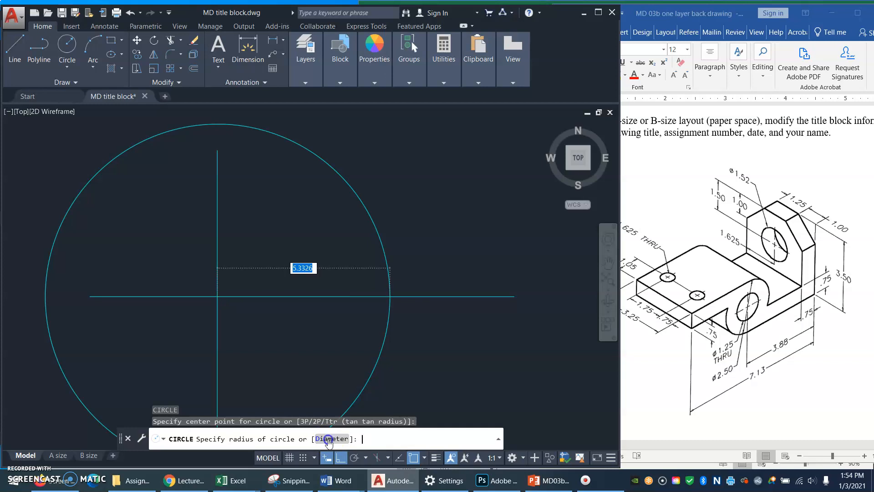
left_click(330, 439)
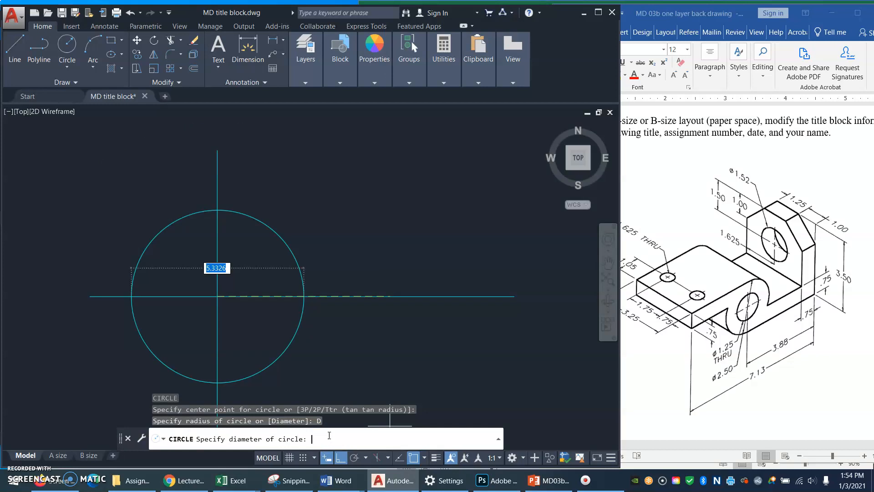
type("2")
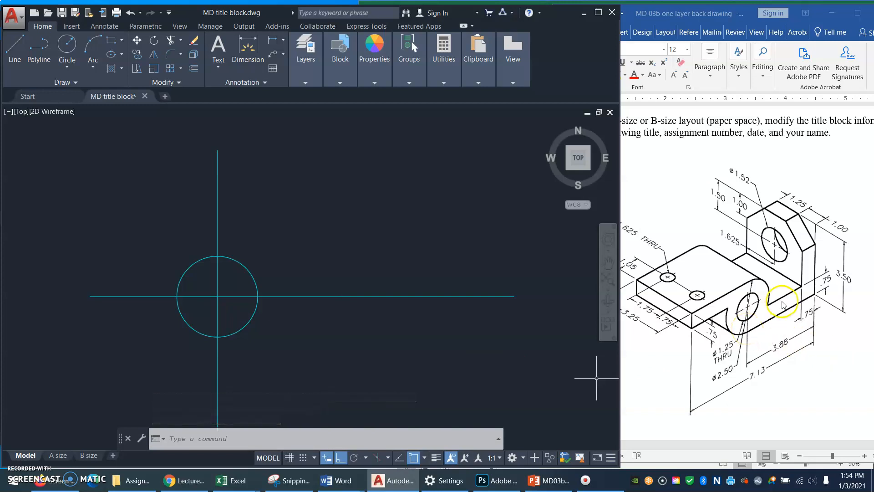
mouse_move(792, 308)
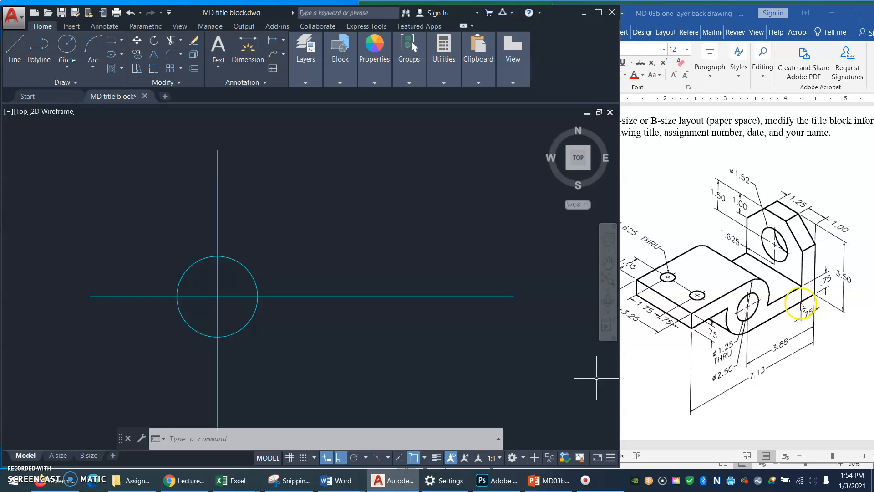
mouse_move(755, 326)
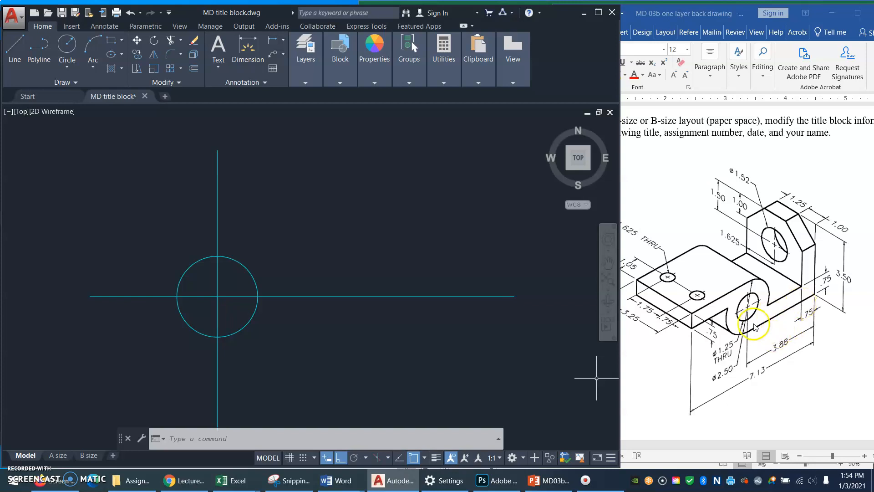
mouse_move(819, 329)
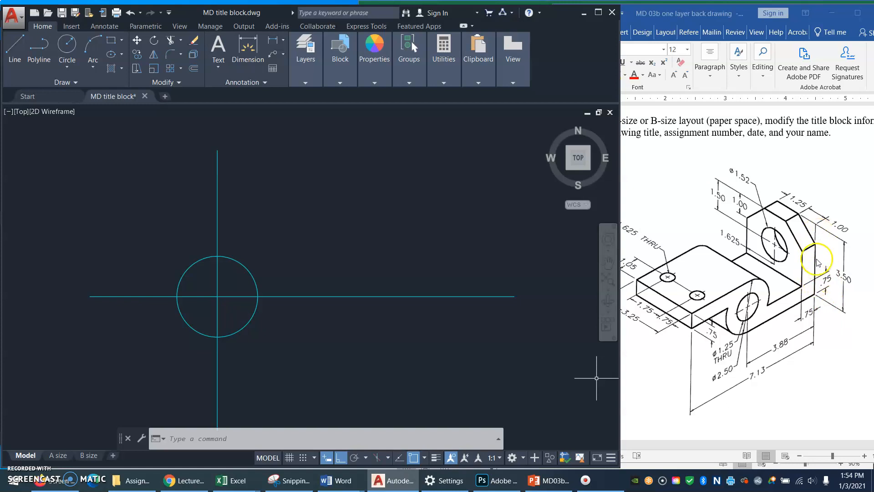
mouse_move(287, 202)
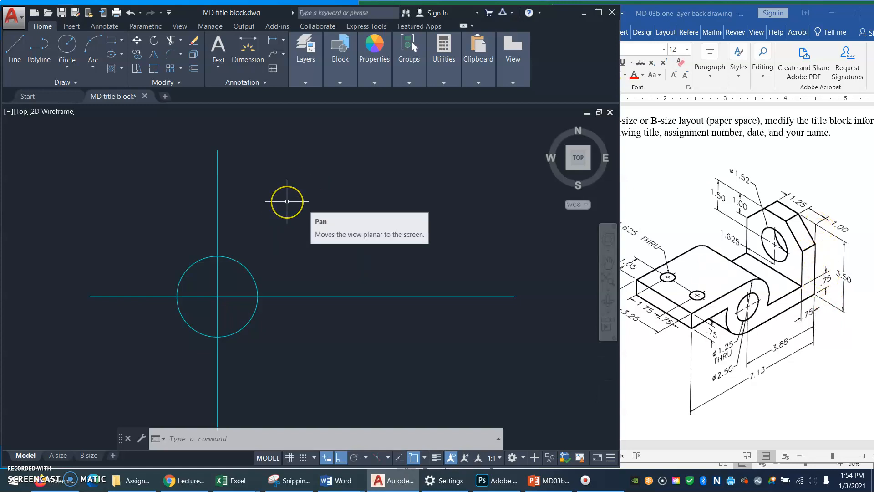
mouse_move(280, 206)
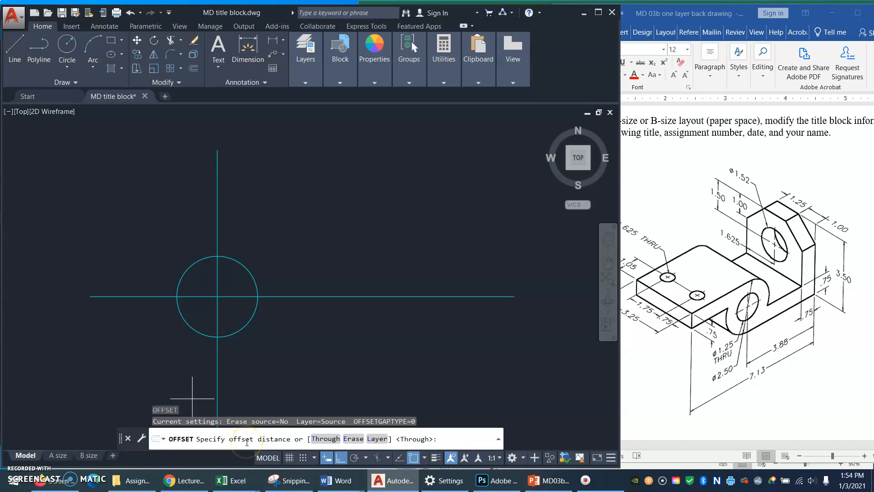
Offset the vertical centre line 3.88 to the right, then that line 7.13 left.
type("3.8")
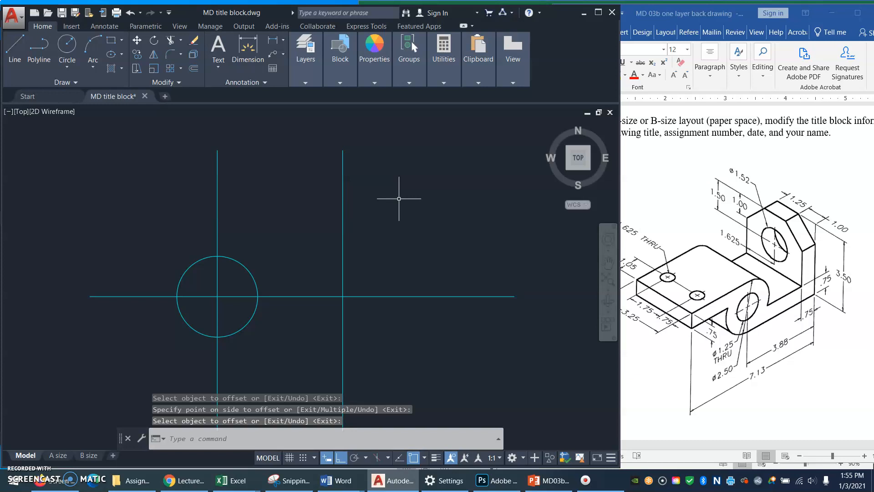
mouse_move(608, 302)
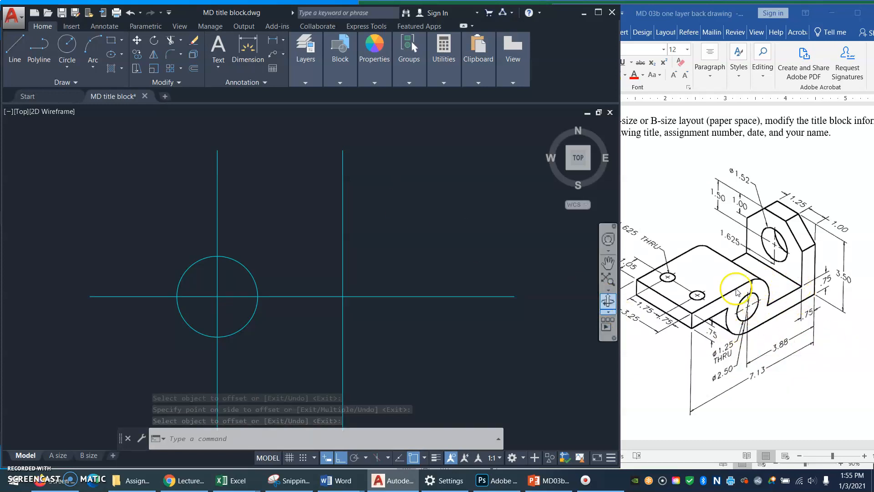
mouse_move(757, 364)
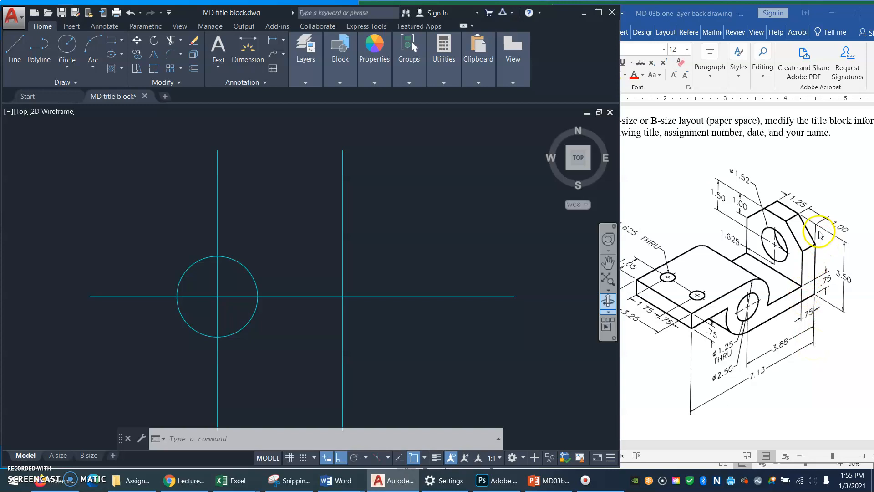
mouse_move(816, 346)
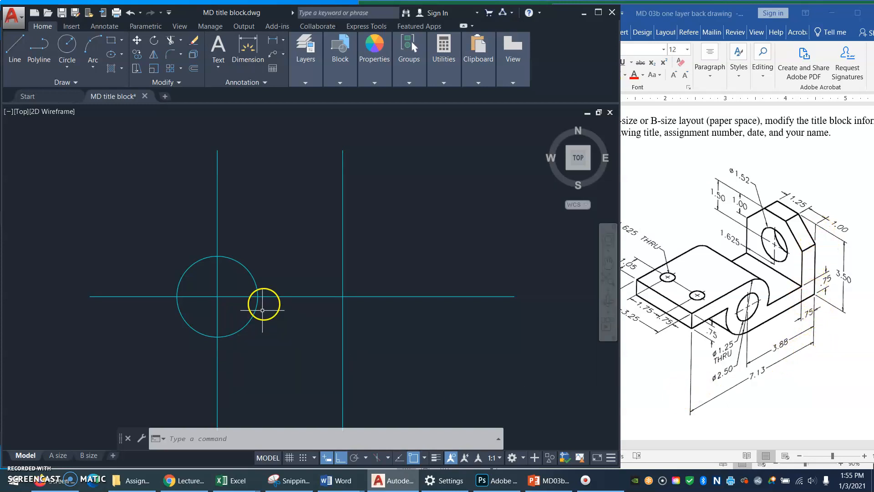
mouse_move(274, 305)
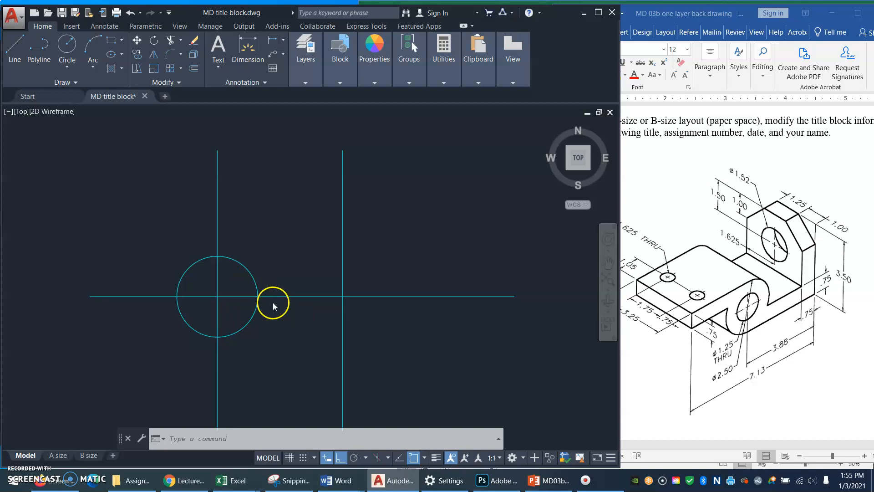
type("7.13")
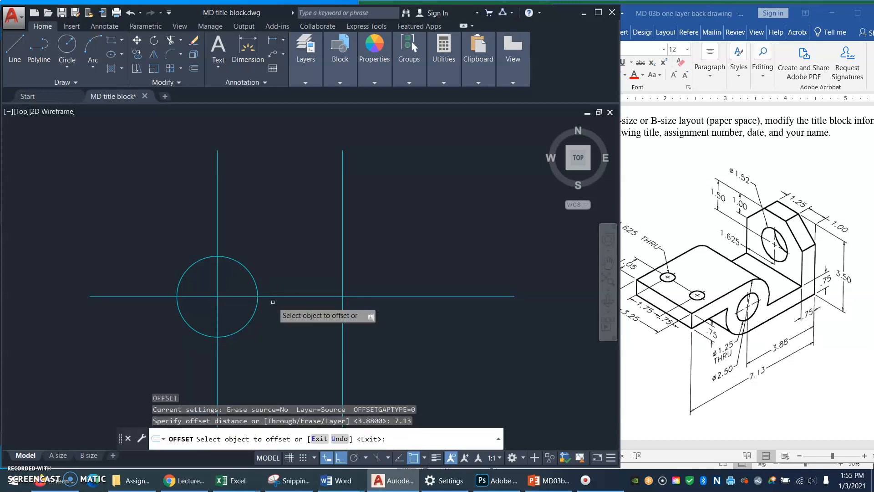
mouse_move(341, 333)
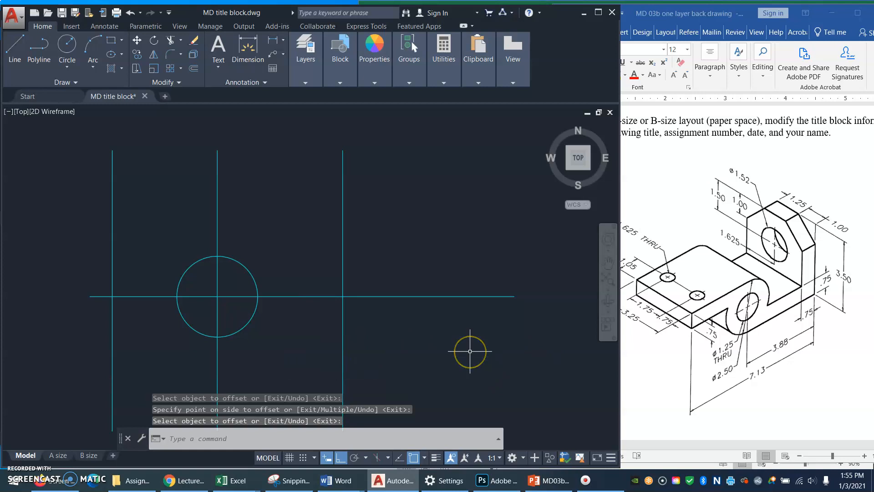
mouse_move(523, 341)
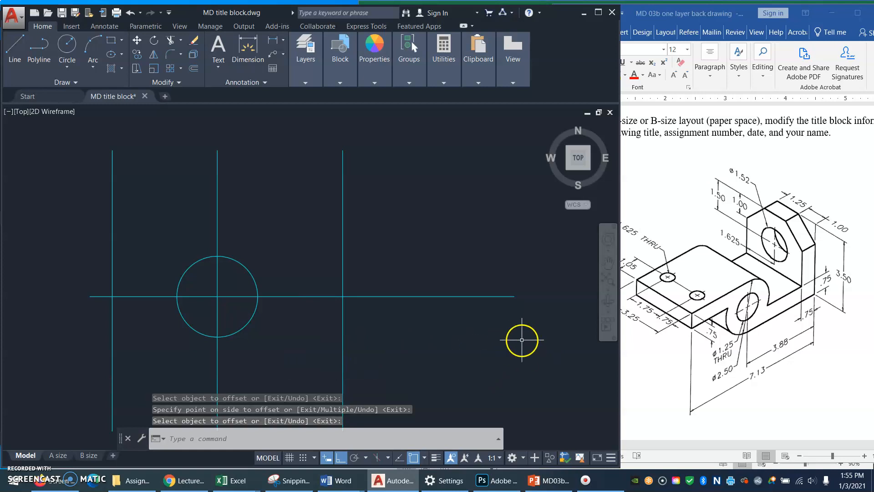
mouse_move(424, 457)
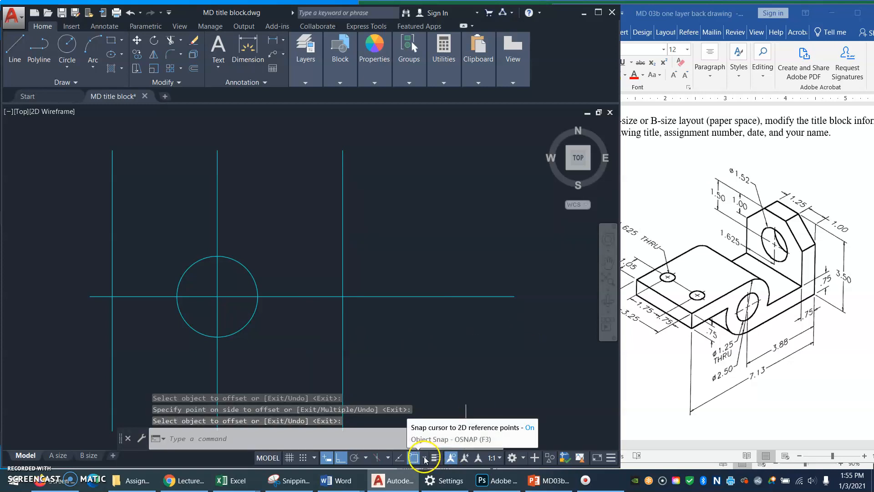
Confirm Quadrant is enabled in the Object Snap dropdown.
left_click(425, 457)
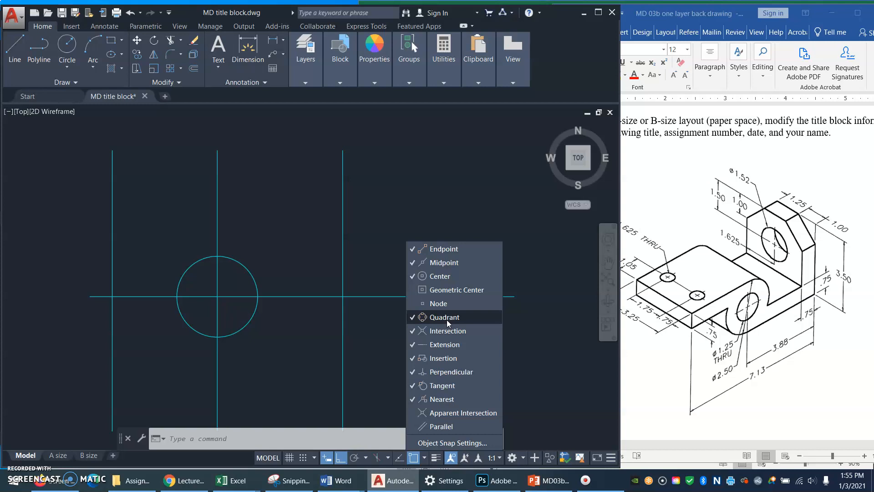
mouse_move(288, 217)
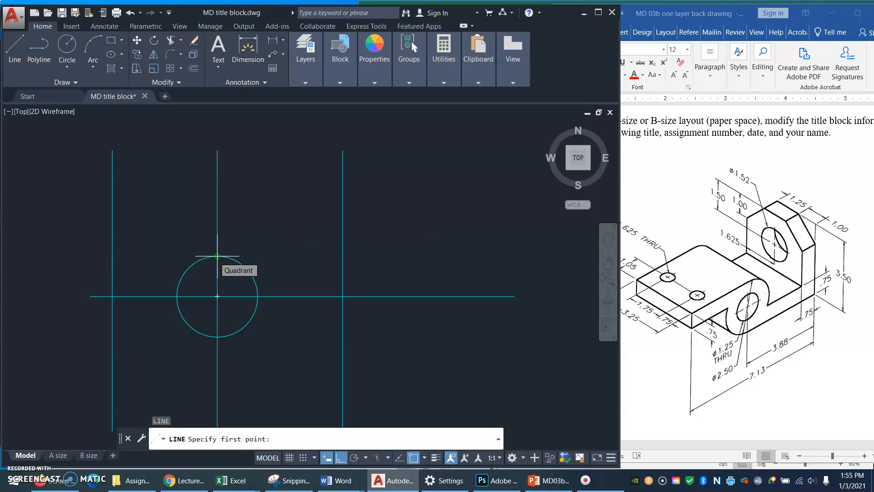
Draw lines from the circle's top quadrant leftward and bottom quadrant rightward.
left_click(216, 256)
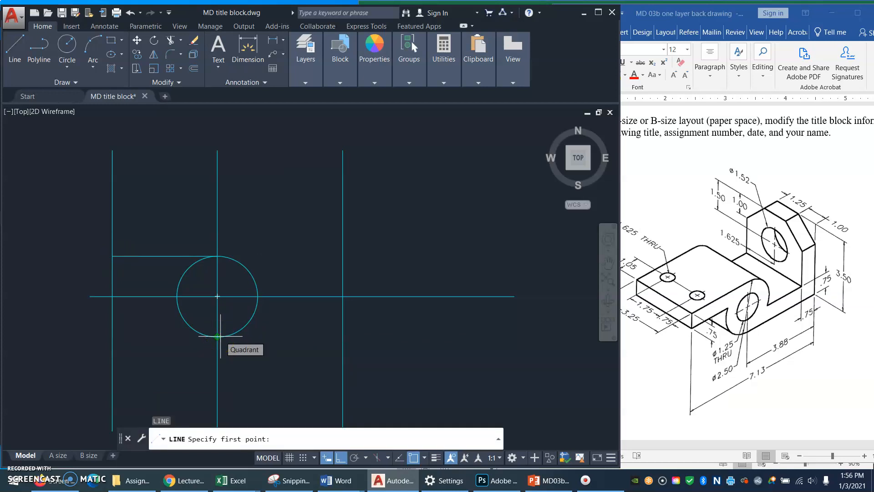
left_click(217, 335)
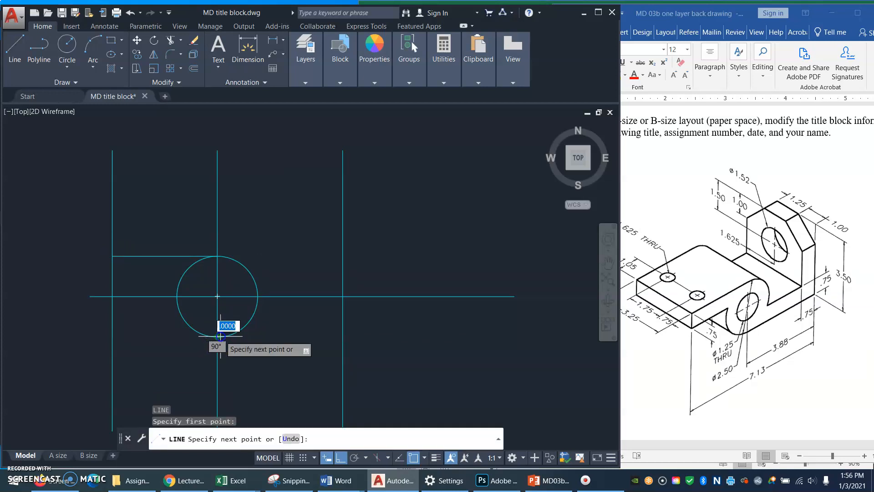
mouse_move(343, 338)
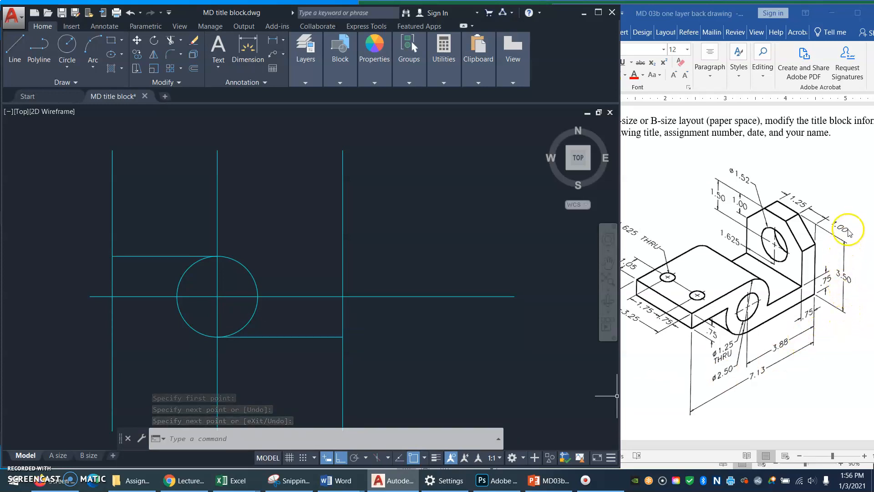
mouse_move(842, 256)
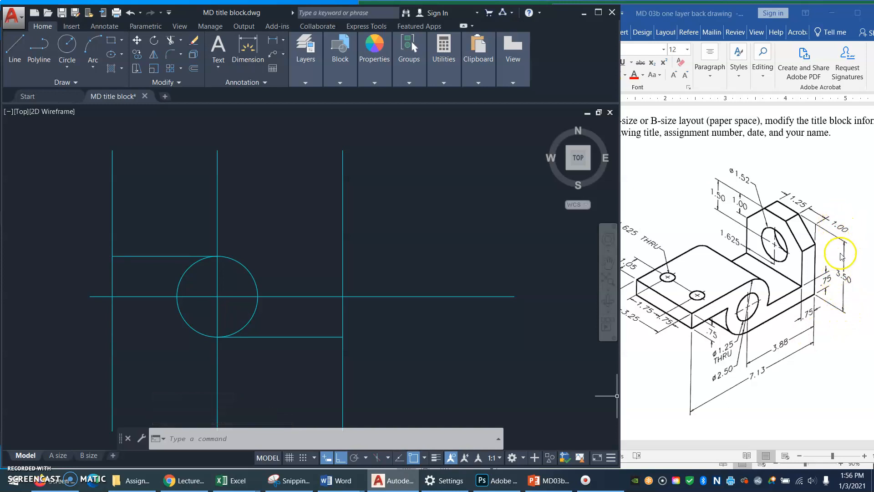
mouse_move(467, 393)
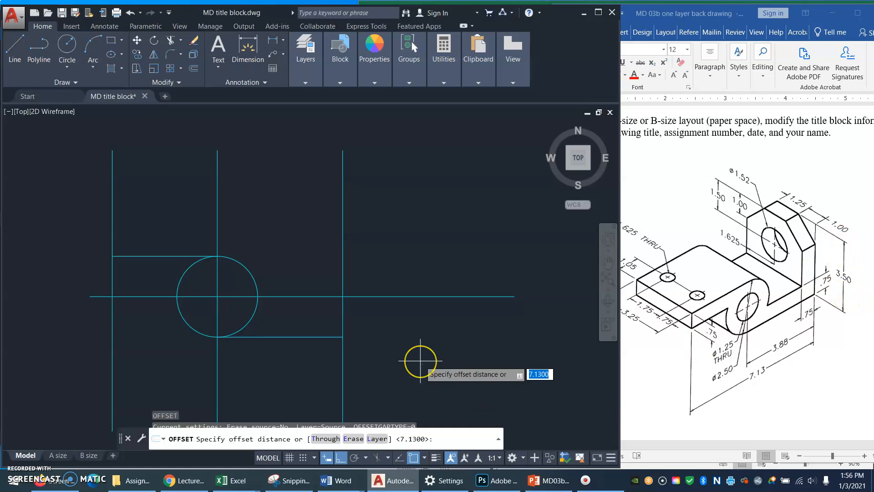
Offset the bottom horizontal line 3.5 upward, then offset .75 thickness lines.
type("3.5")
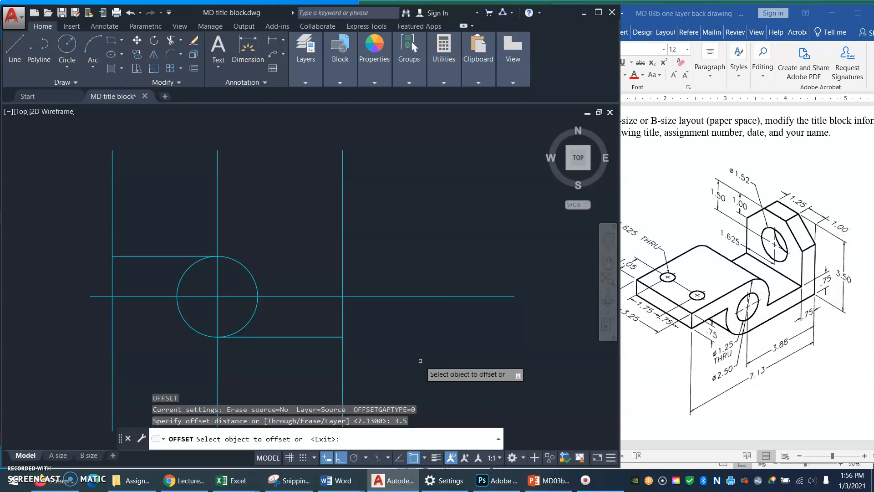
mouse_move(266, 374)
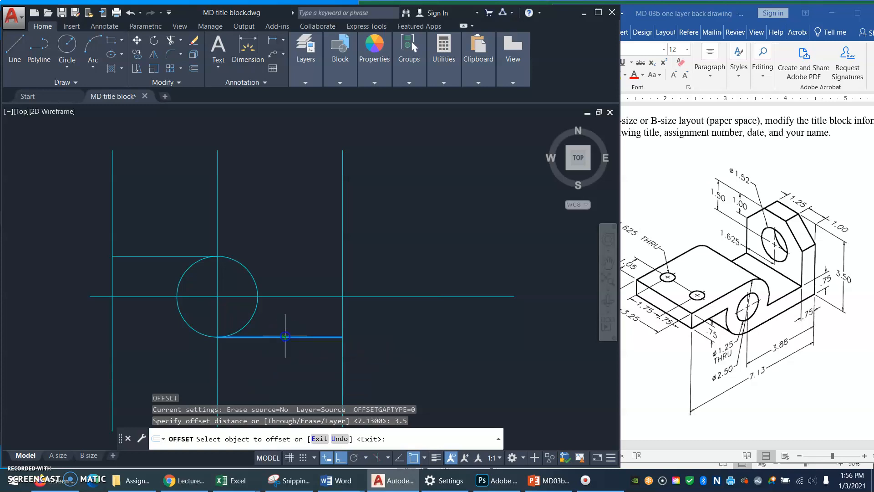
left_click(285, 336)
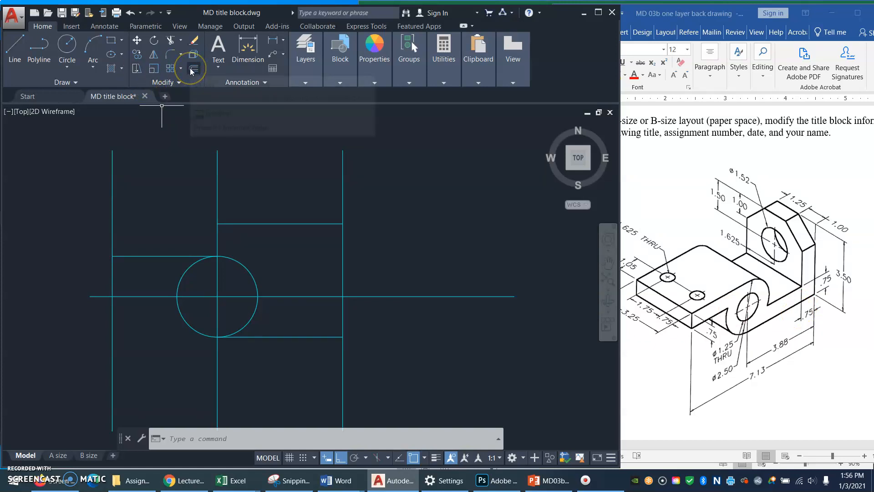
left_click(193, 52)
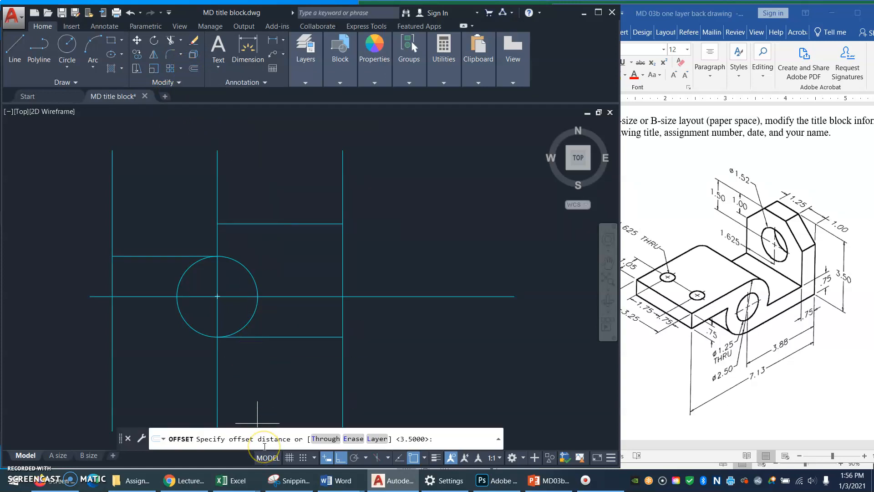
type(".7")
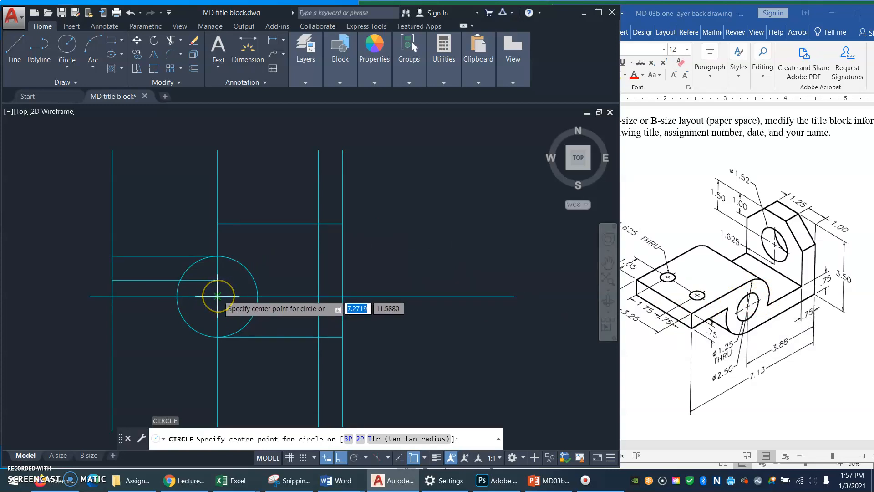
Draw a 1.25-diameter circle concentric with the first circle.
left_click(218, 296)
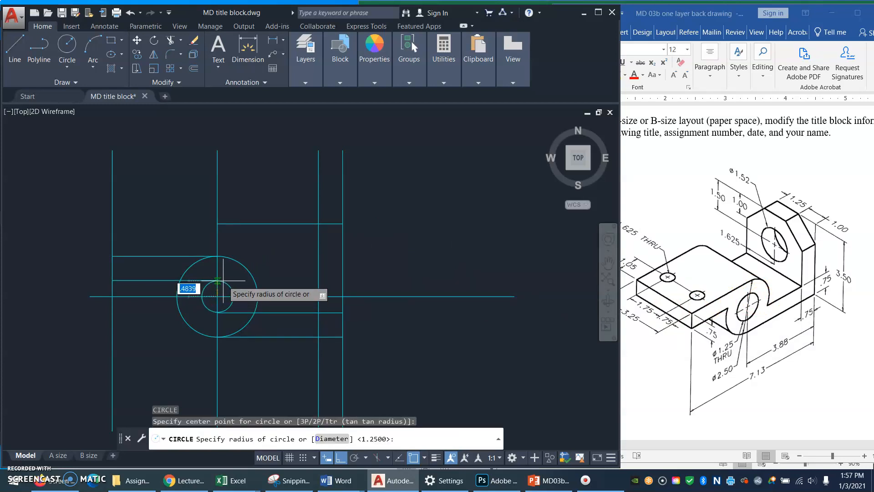
mouse_move(218, 280)
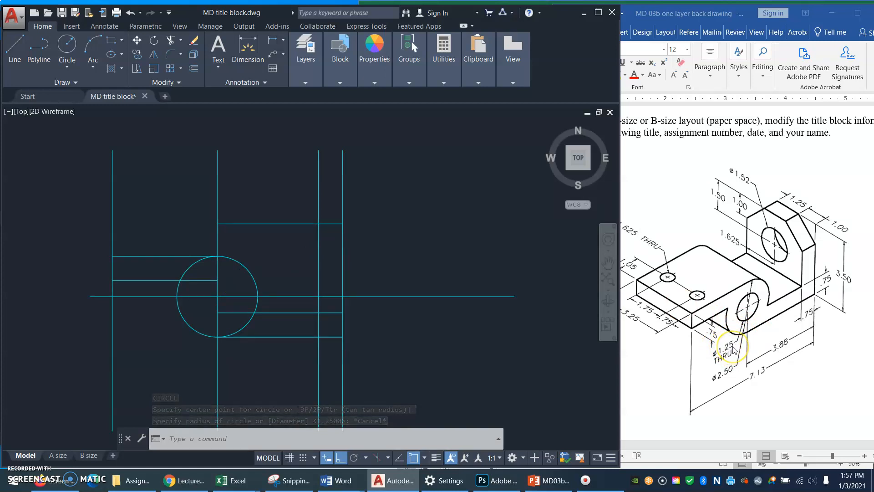
mouse_move(115, 116)
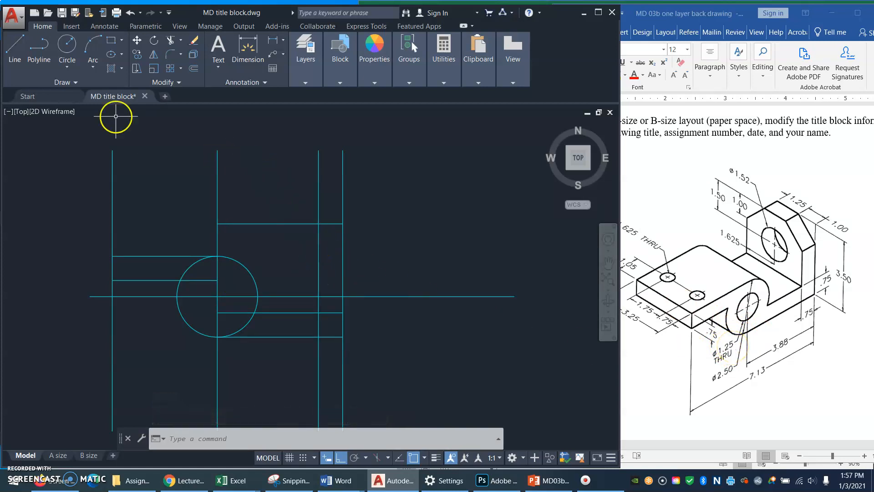
mouse_move(66, 47)
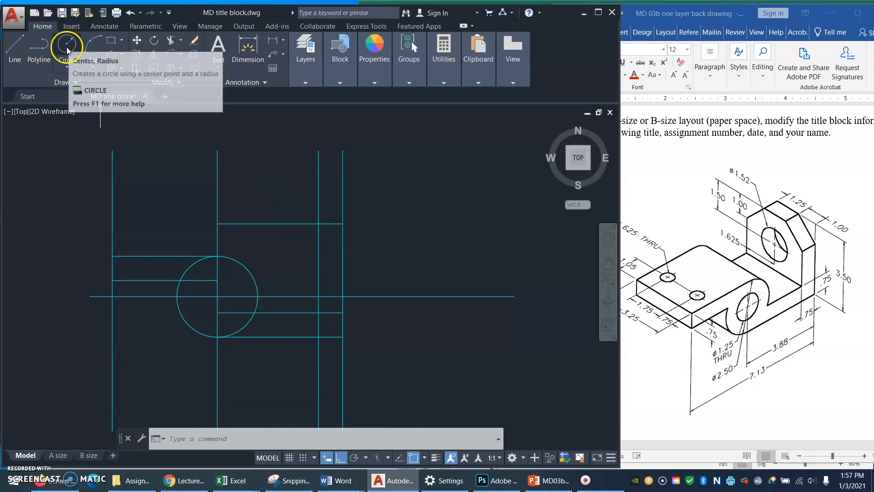
left_click(67, 46)
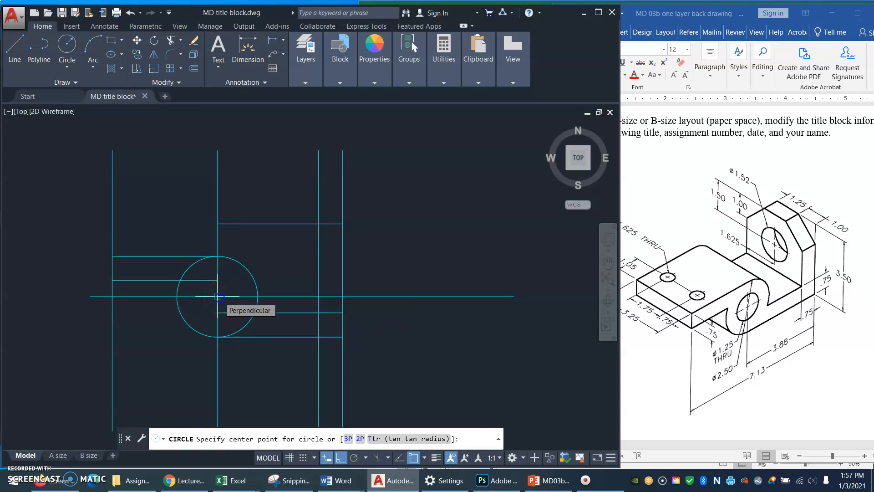
left_click(219, 298)
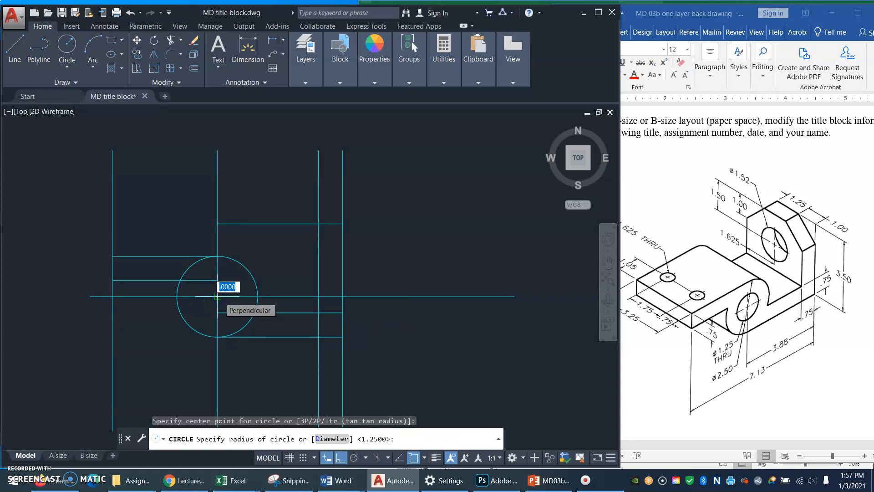
type("D")
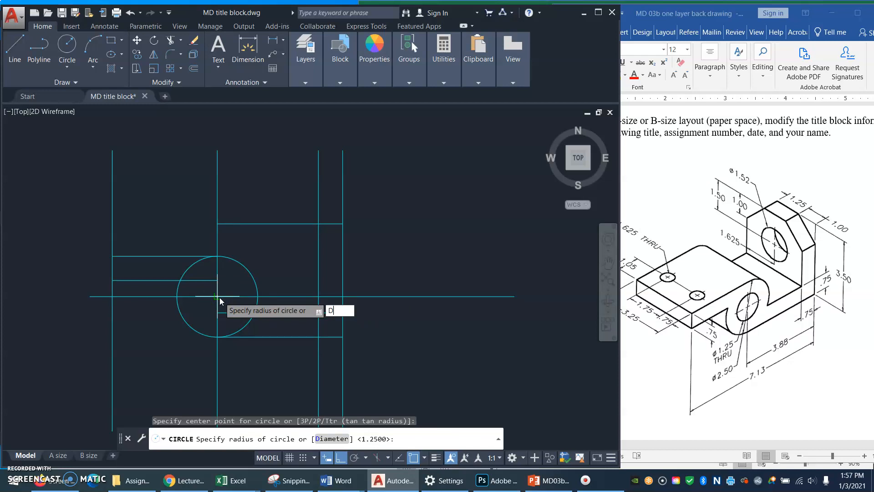
key("enter")
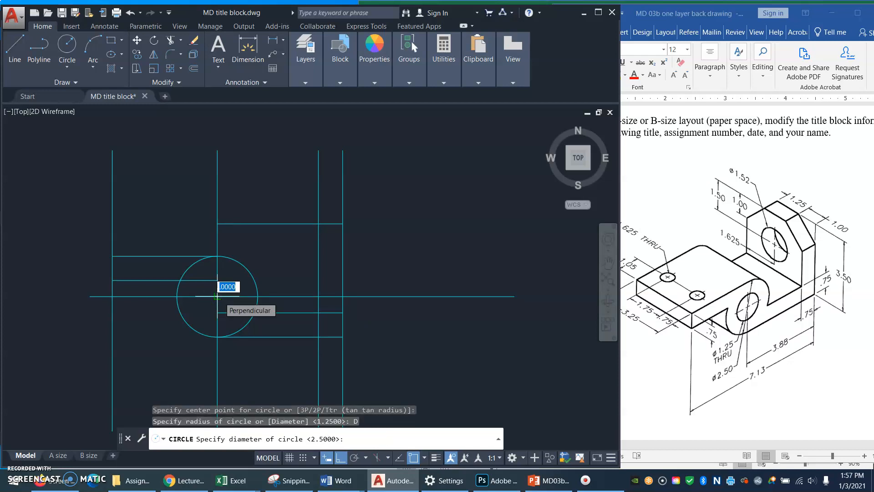
type("1.")
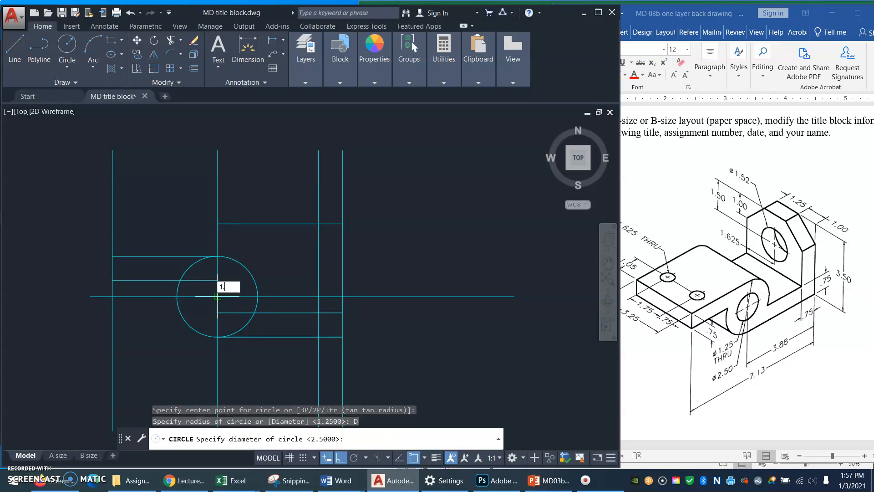
type("1.25")
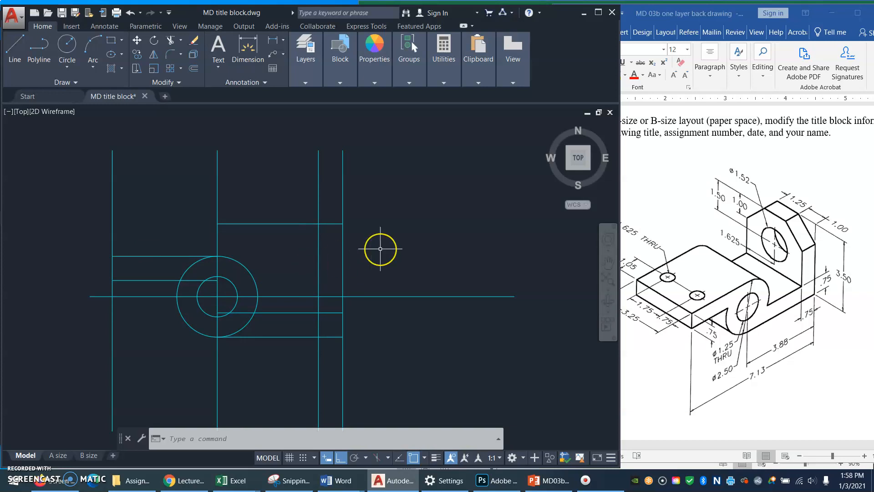
mouse_move(389, 251)
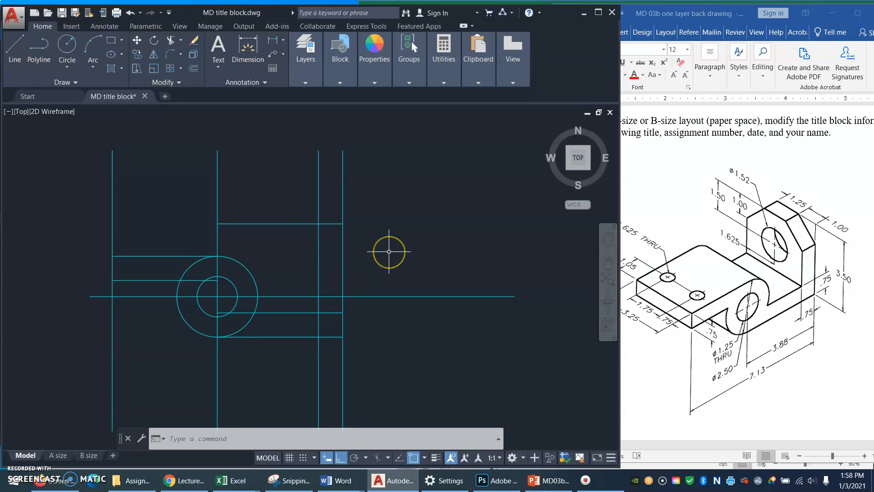
mouse_move(278, 286)
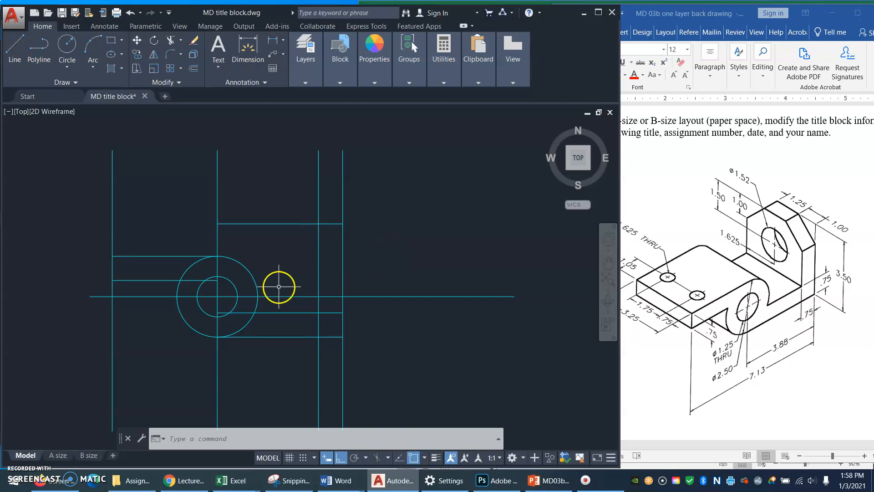
mouse_move(284, 292)
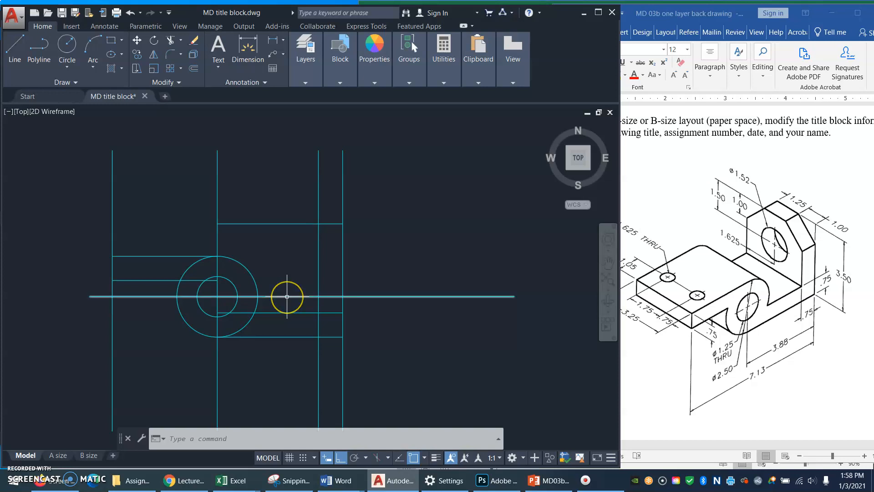
mouse_move(132, 288)
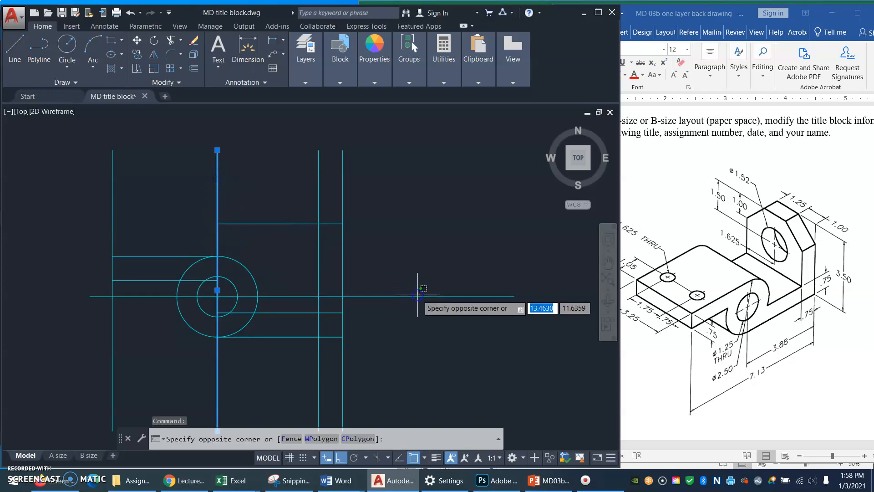
Move the vertical and horizontal lines through the hole onto the Center layer.
left_click(415, 298)
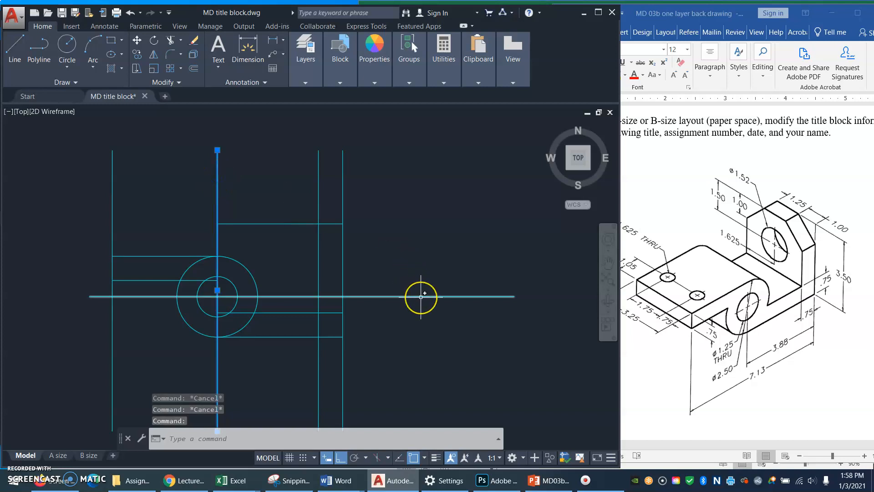
mouse_move(422, 294)
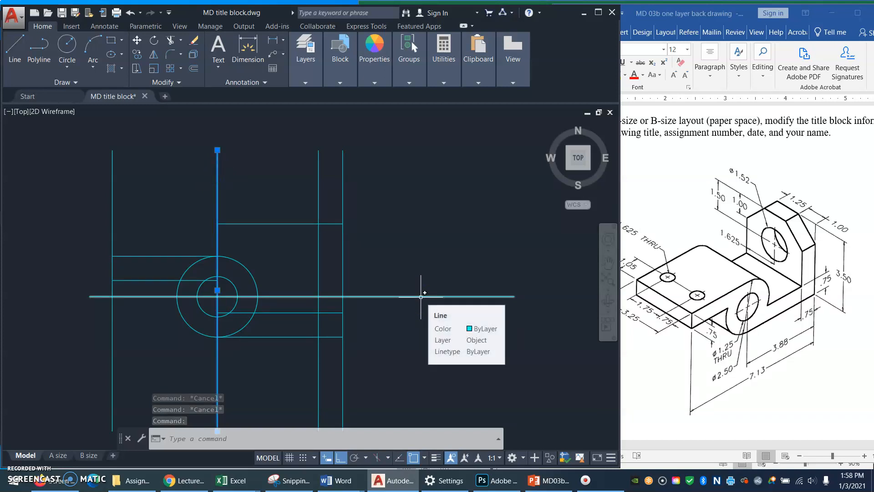
left_click(420, 296)
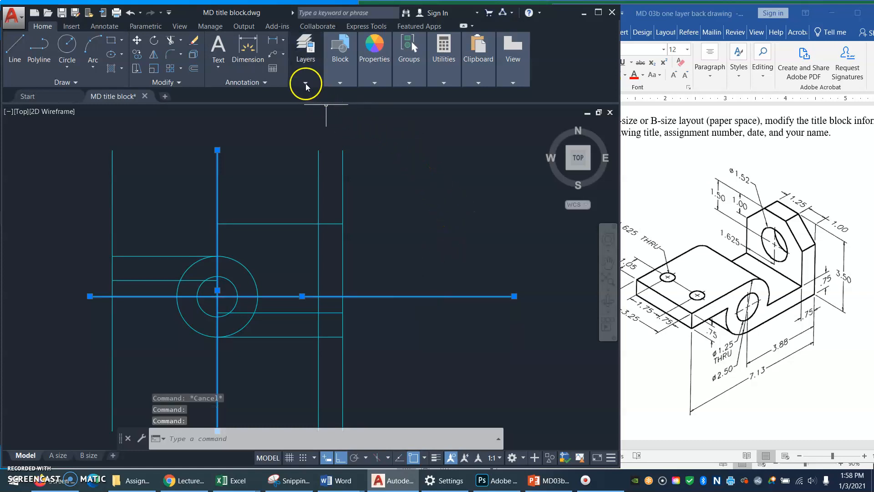
left_click(305, 82)
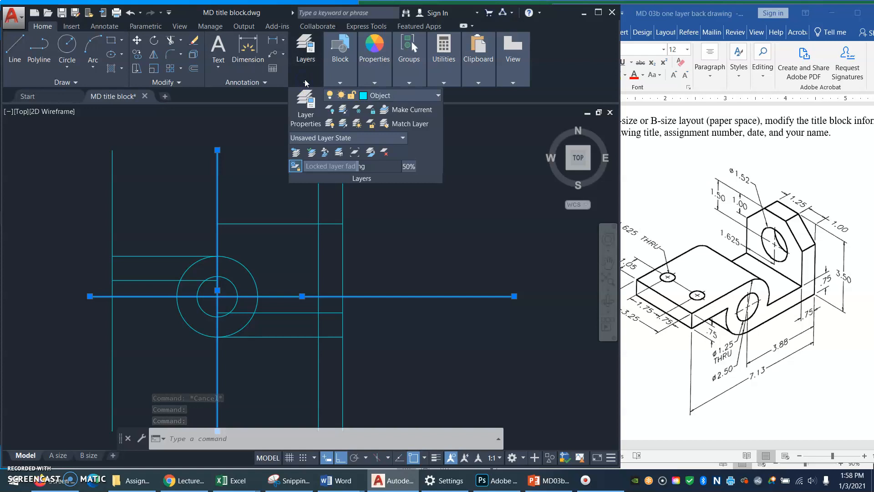
mouse_move(437, 95)
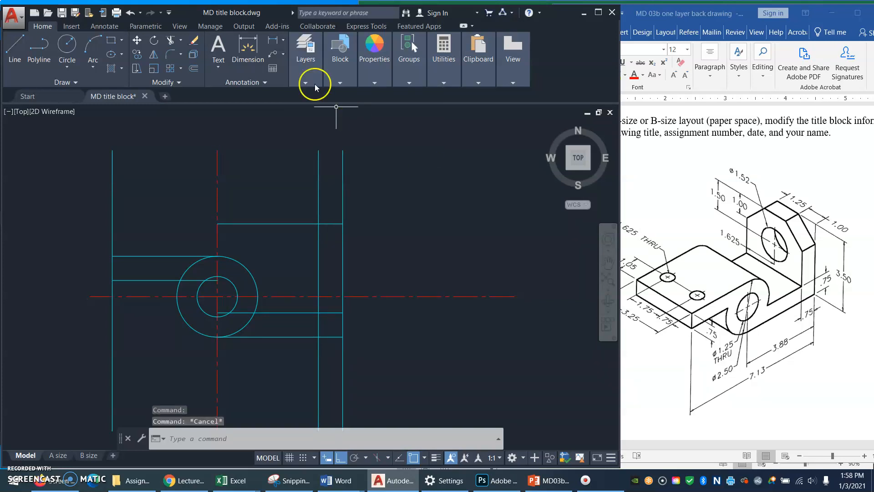
left_click(305, 83)
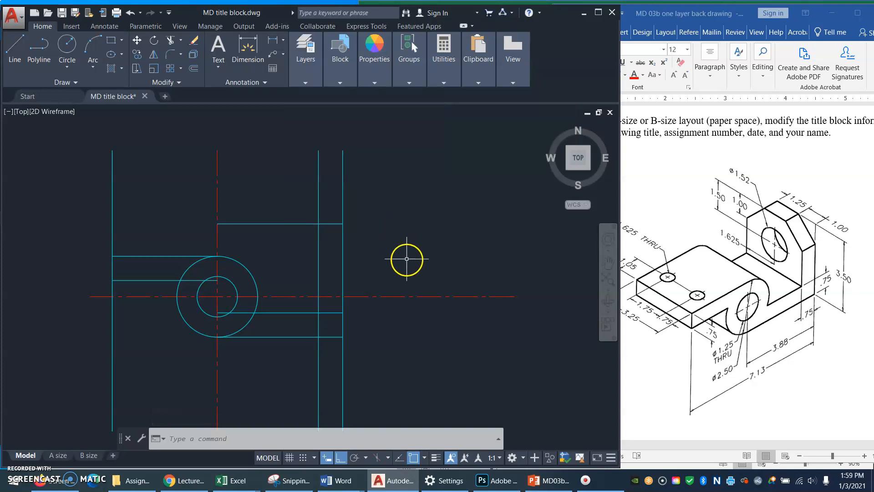
mouse_move(229, 306)
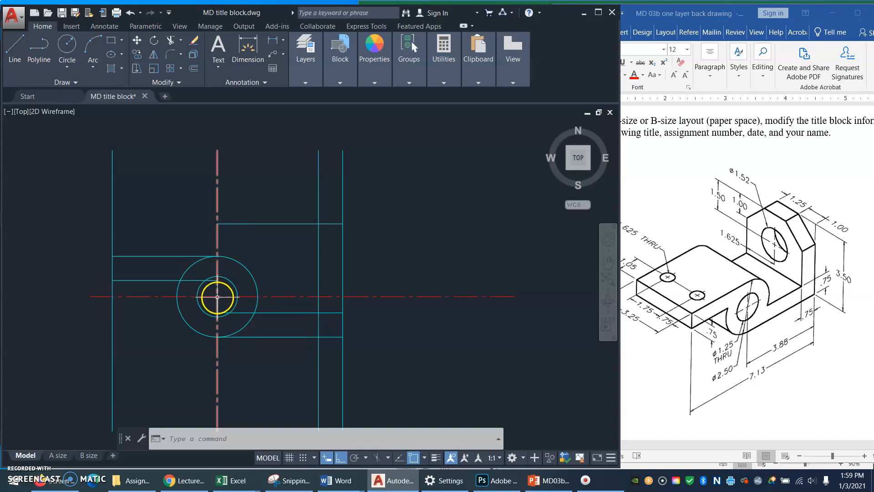
Trim the centre lines at a temporary larger circle, then erase that circle.
left_click(66, 50)
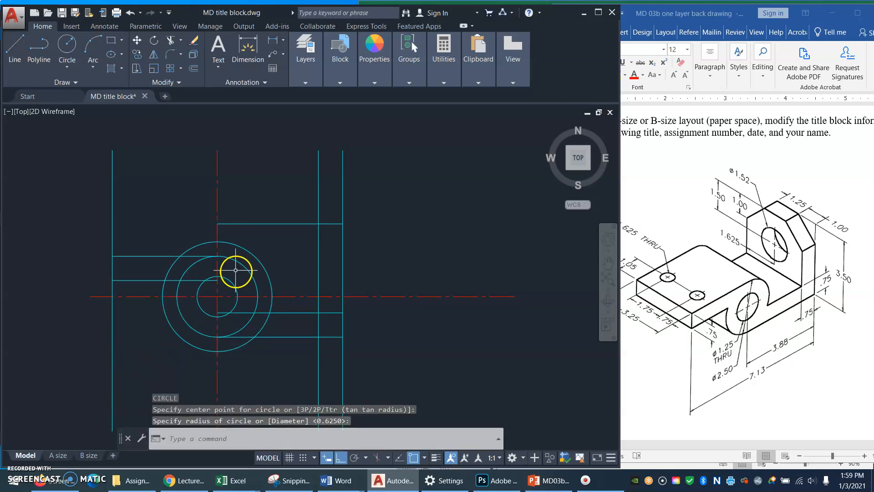
type("TR")
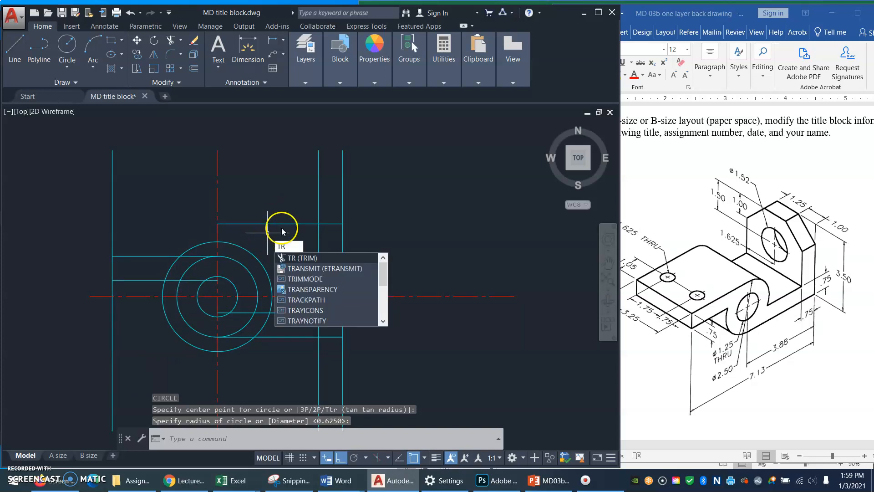
mouse_move(295, 256)
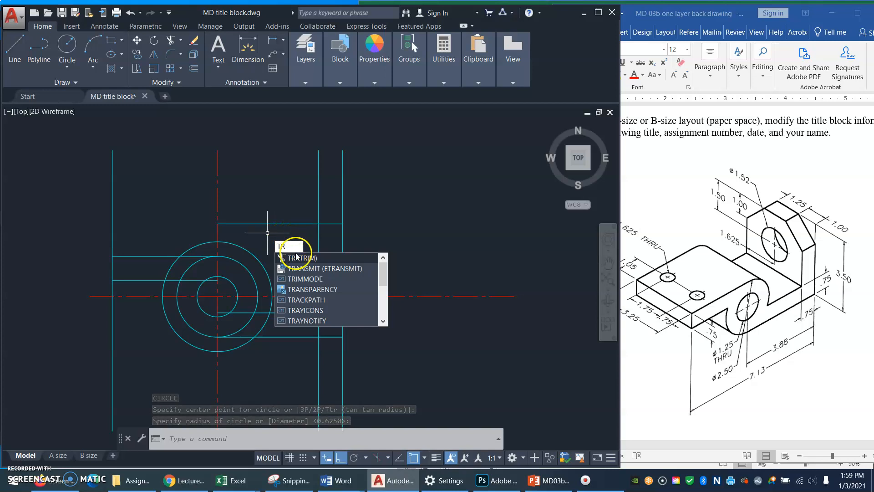
left_click(300, 258)
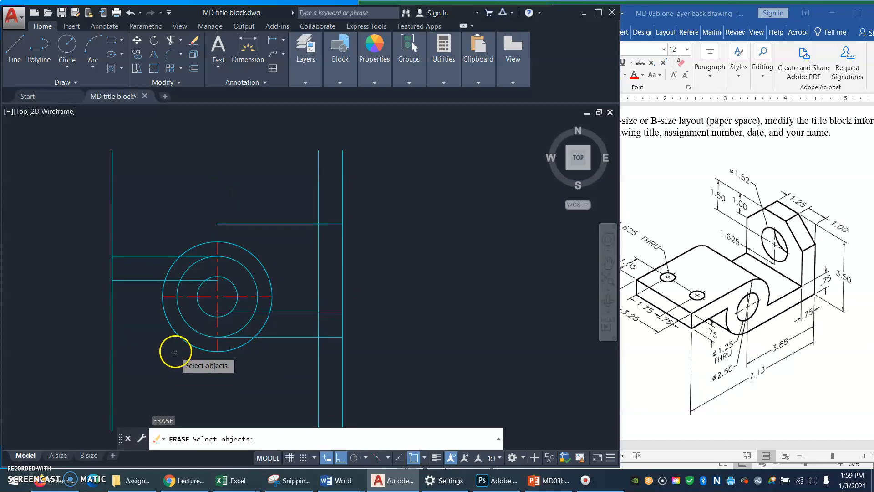
left_click(175, 351)
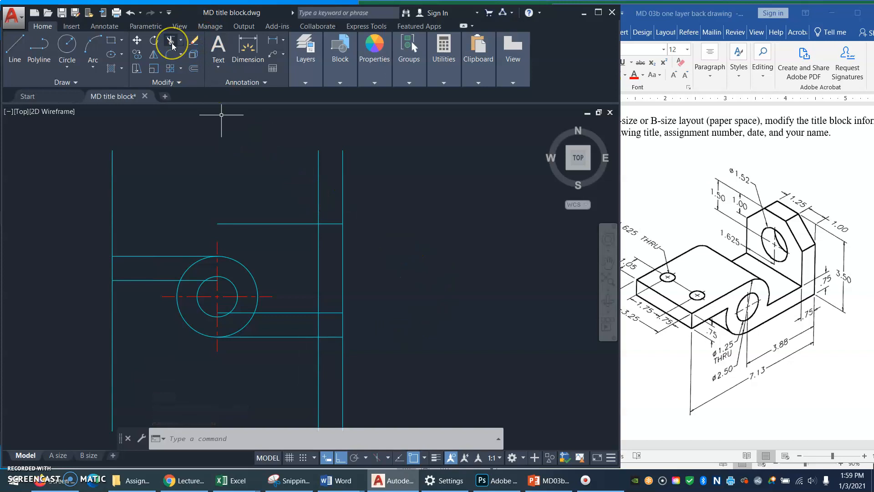
mouse_move(172, 41)
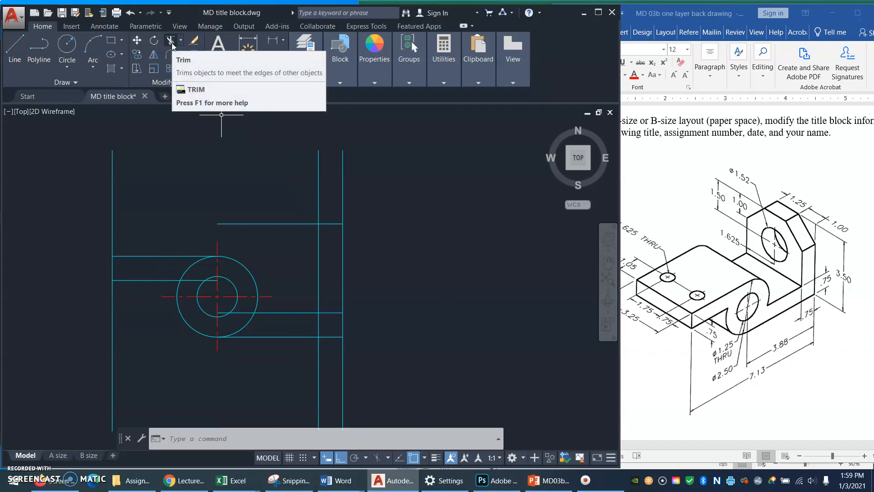
Trim the excess line segments below the outline and the stray arc below the boss.
left_click(172, 42)
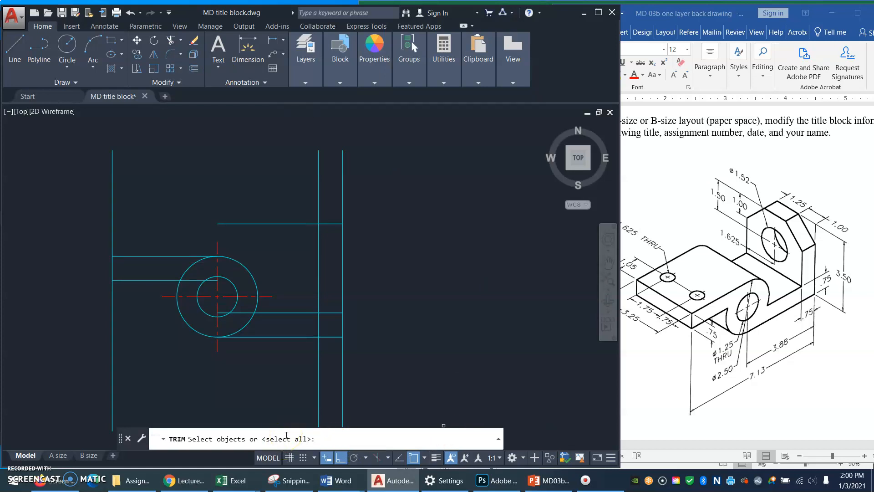
key("enter")
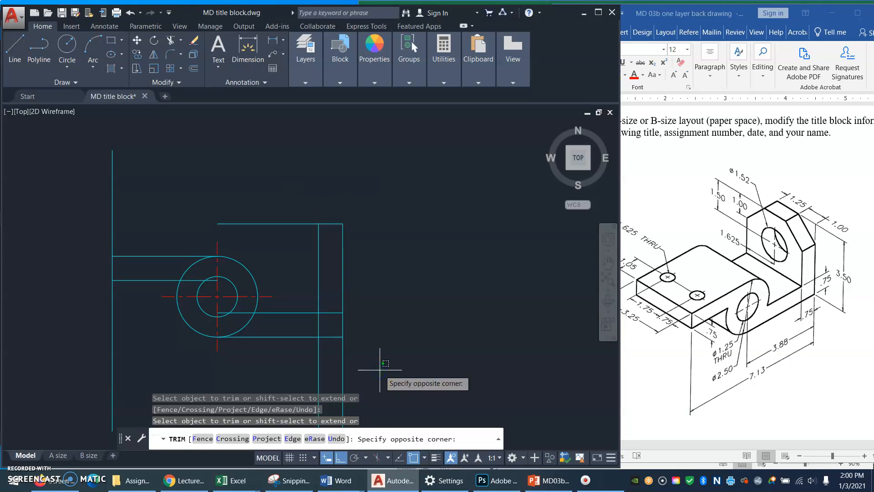
left_click(292, 386)
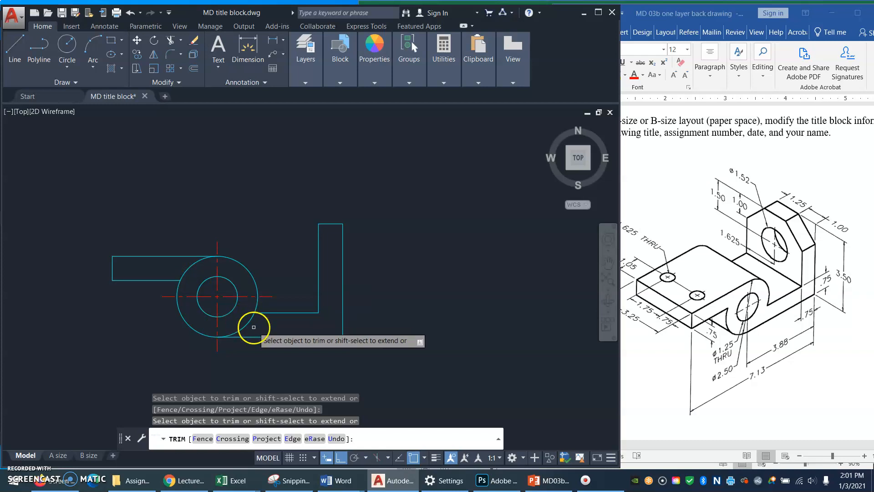
left_click(253, 327)
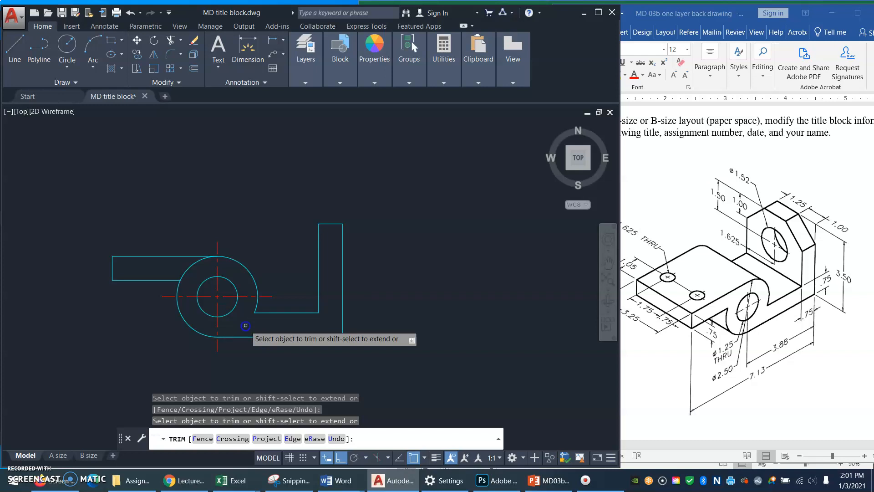
mouse_move(188, 270)
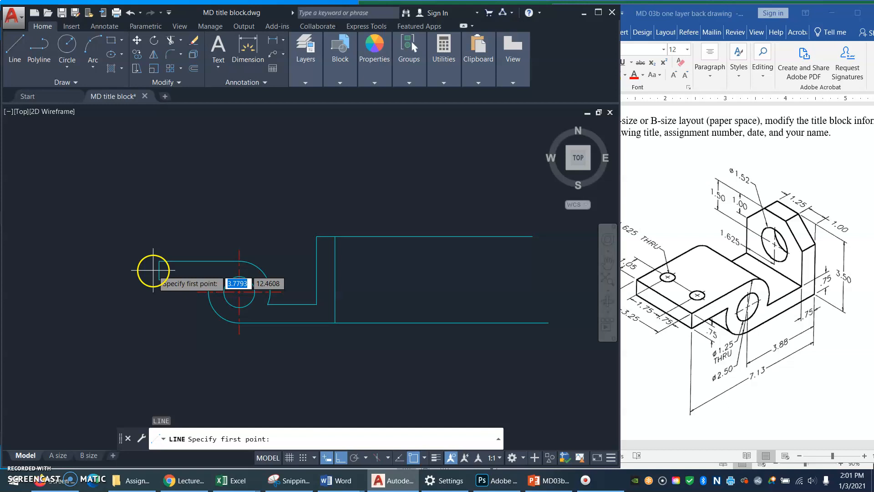
Draw projection lines from the tab's edge and start one from the upright's corner.
left_click(153, 270)
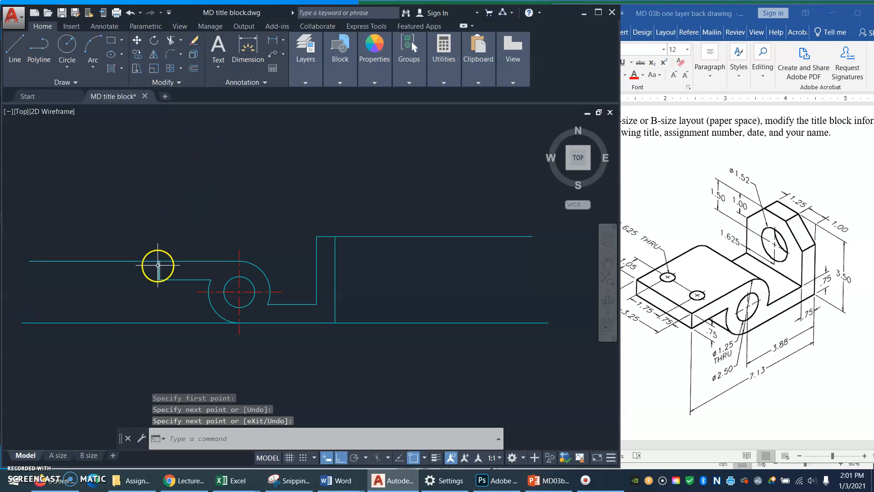
left_click(158, 265)
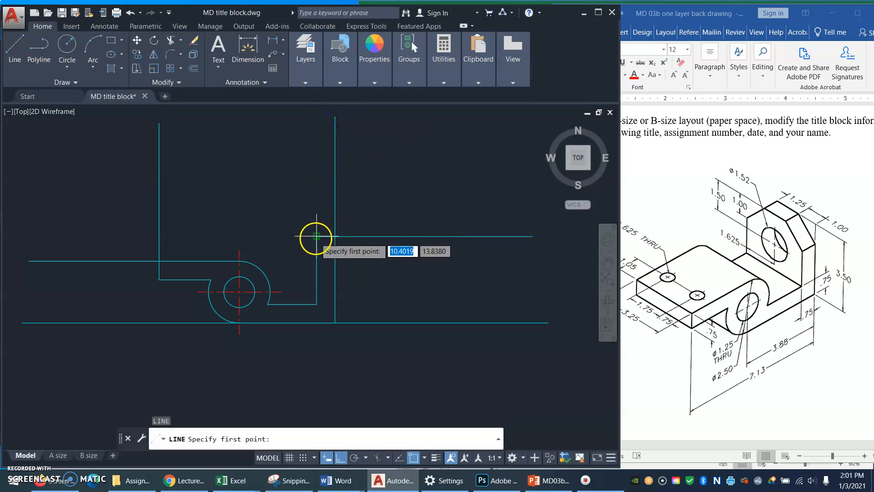
left_click(315, 237)
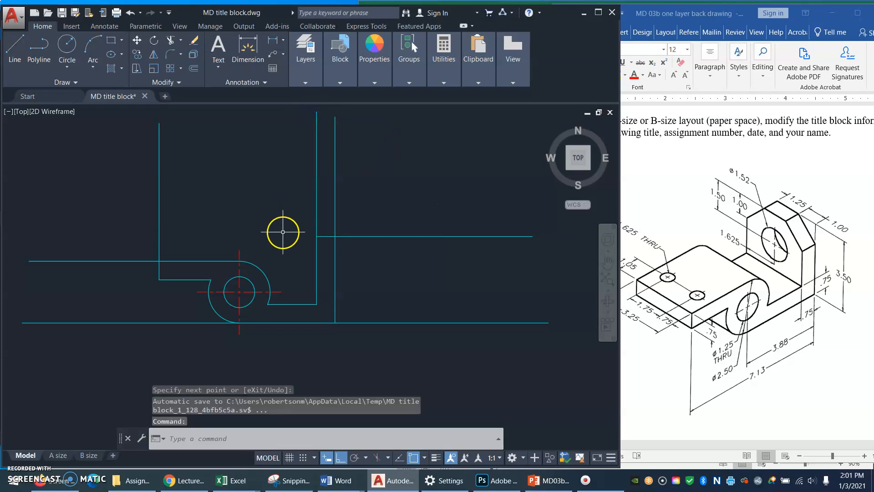
mouse_move(279, 258)
type("P")
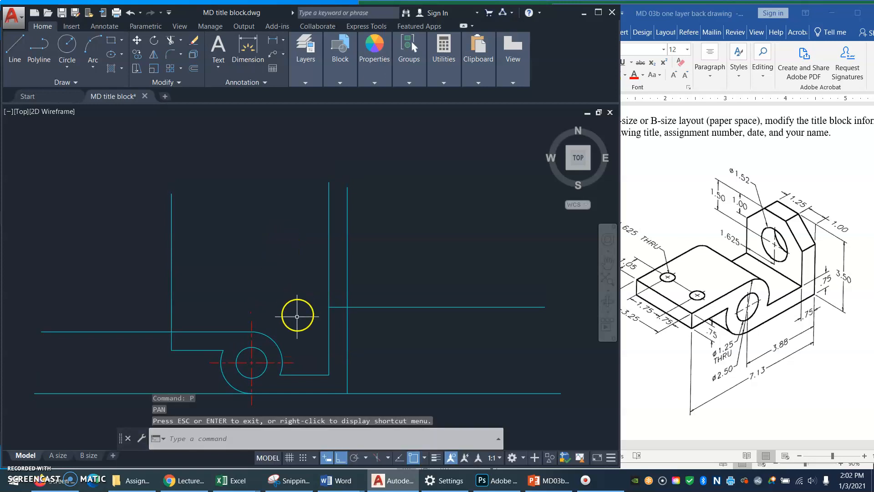
mouse_move(282, 372)
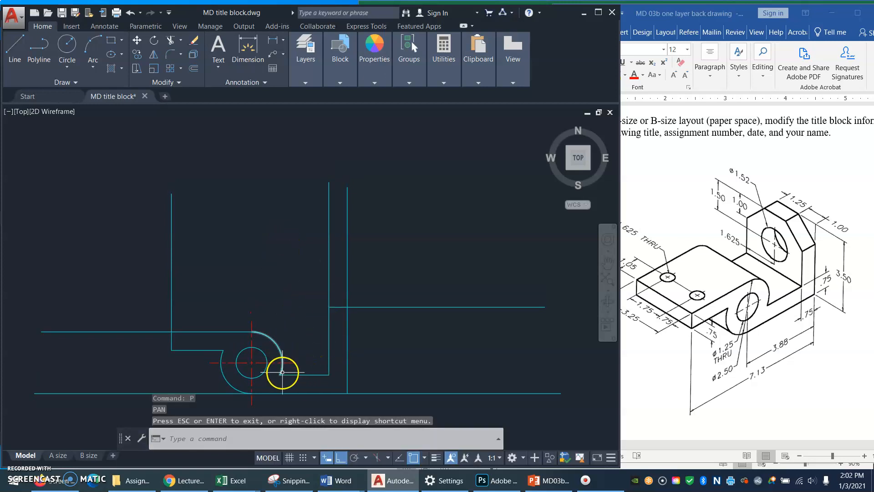
Draw a horizontal line above the front view across the vertical projection lines.
left_click_drag(282, 372, 282, 355)
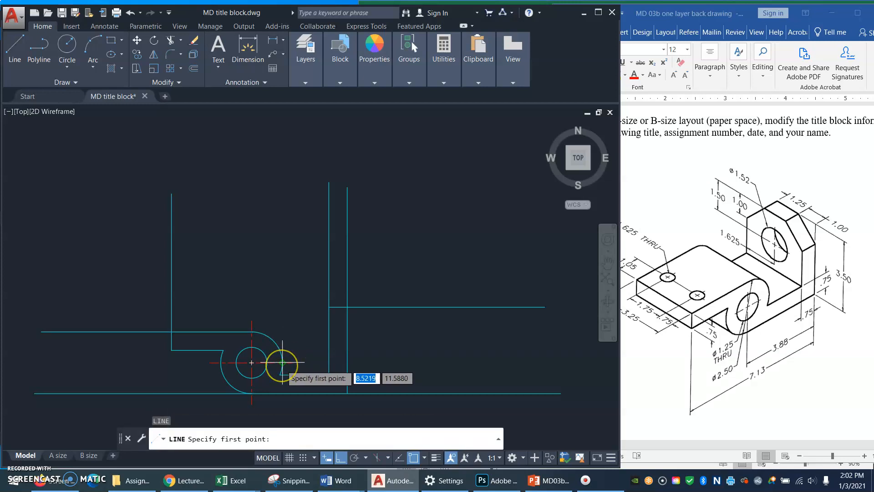
mouse_move(283, 362)
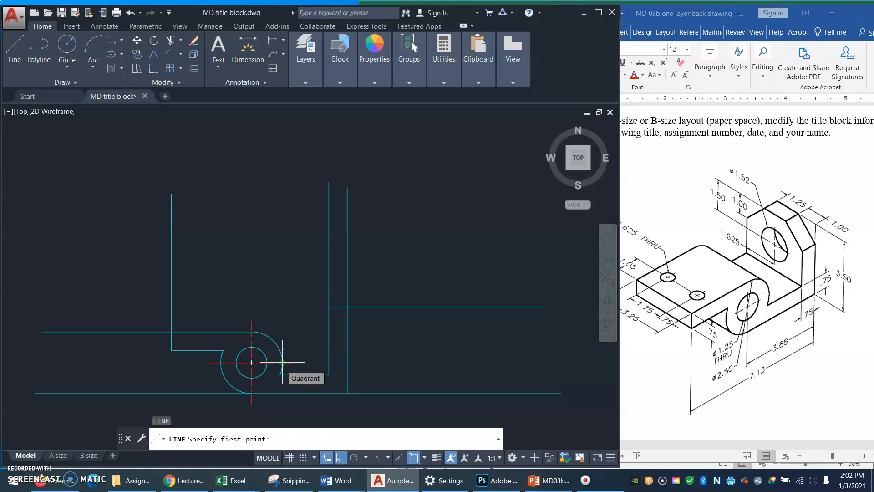
left_click(252, 363)
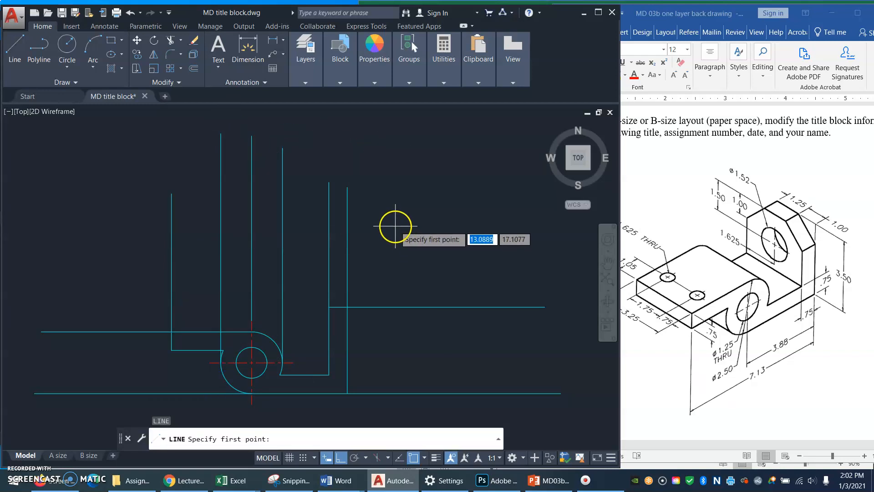
left_click(395, 227)
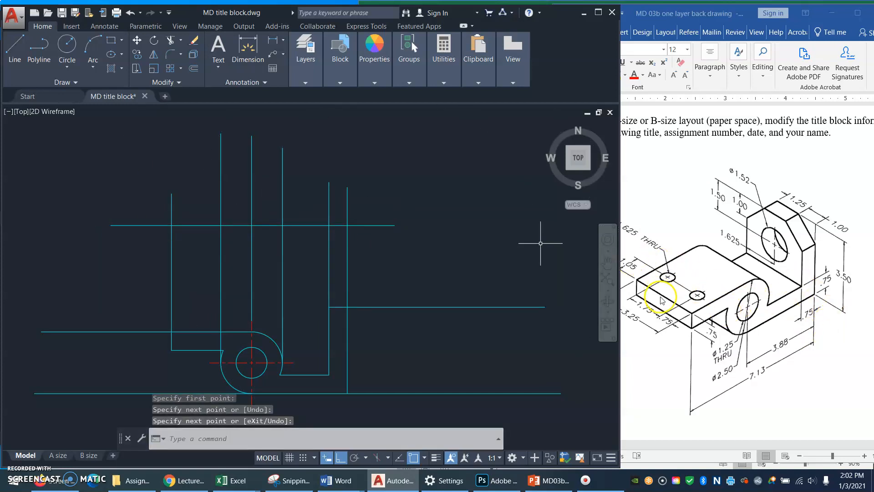
mouse_move(592, 281)
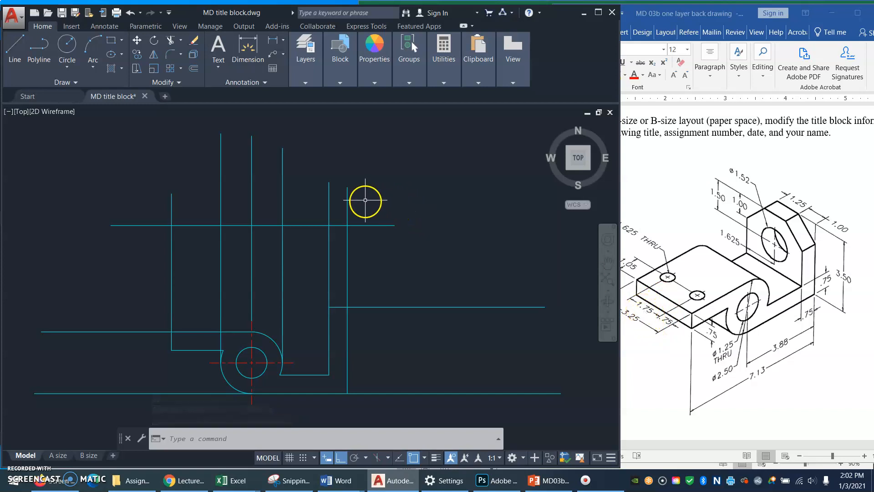
mouse_move(373, 187)
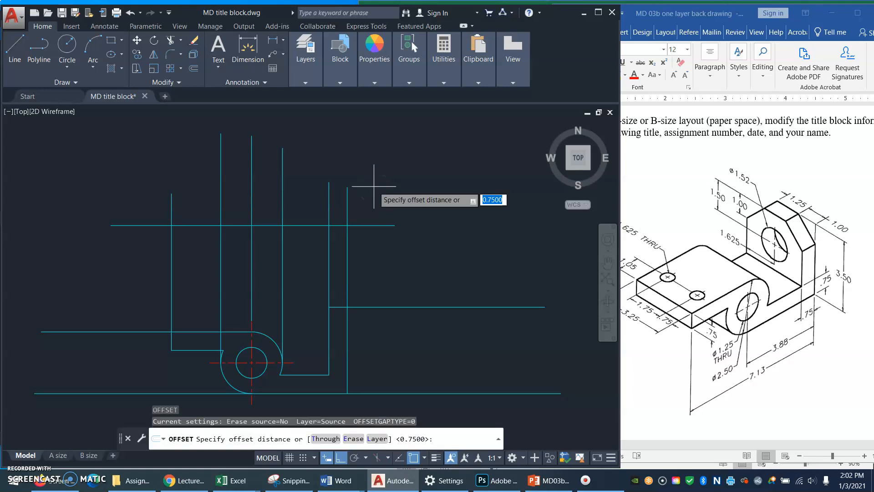
Offset the horizontal line 3.25 upward to mark the top view's far edge.
type("3.25")
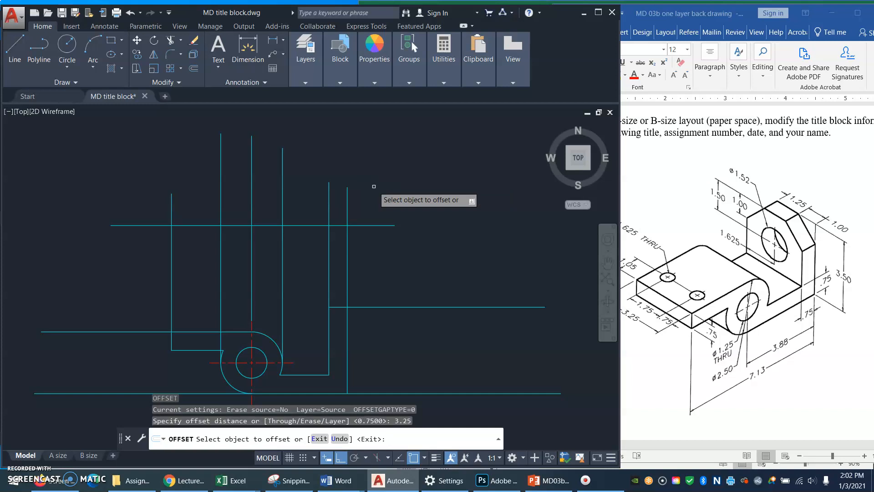
left_click(223, 226)
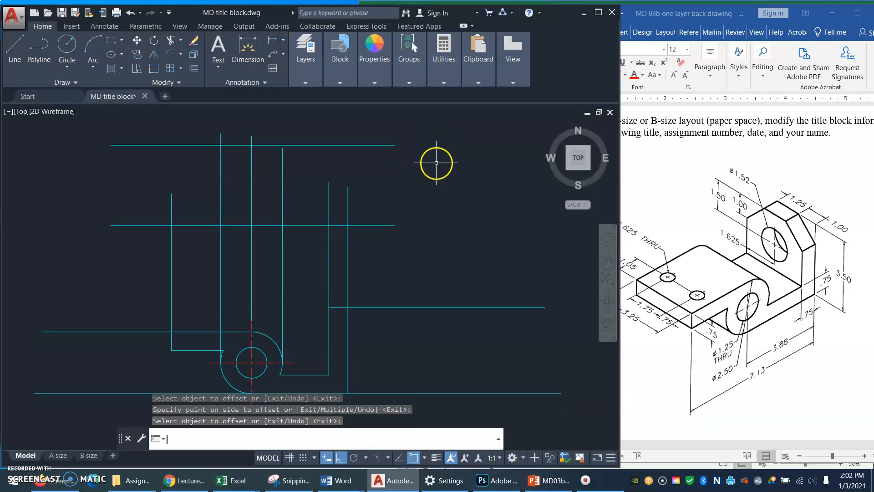
mouse_move(150, 176)
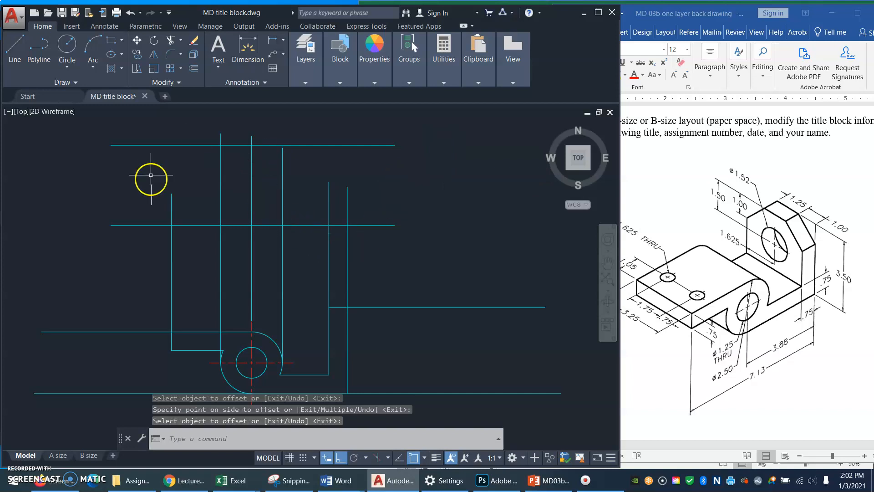
mouse_move(206, 192)
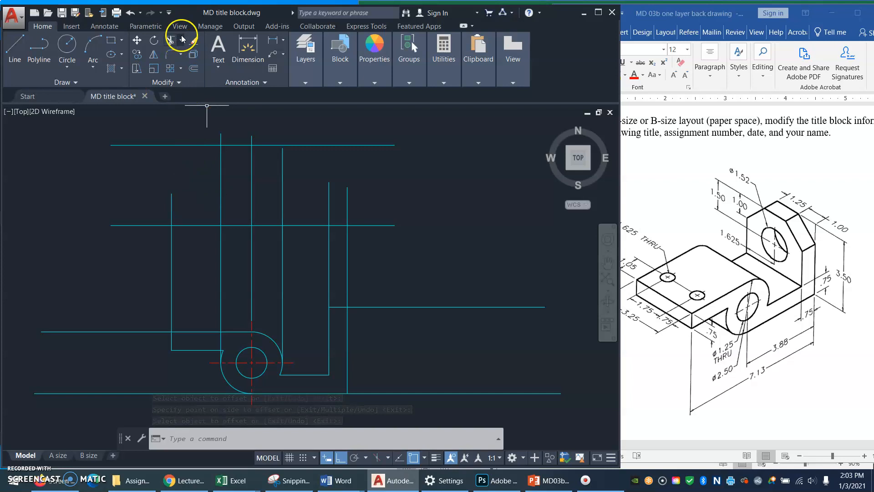
mouse_move(173, 40)
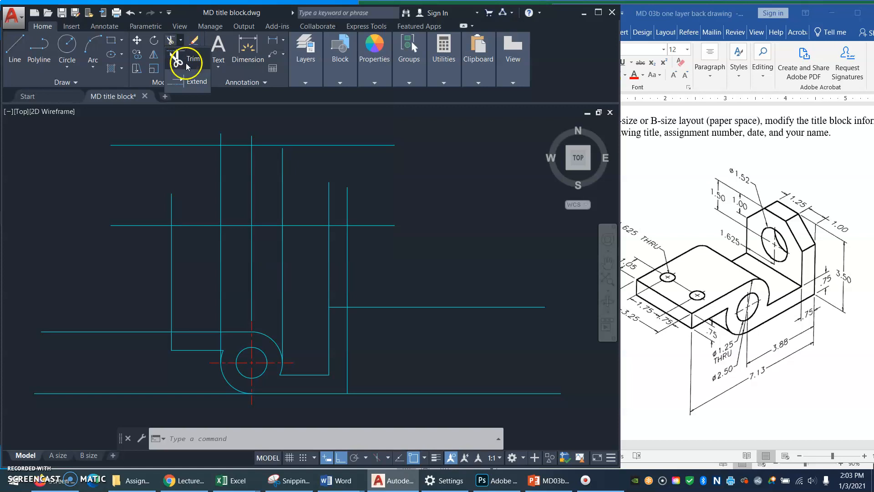
mouse_move(194, 81)
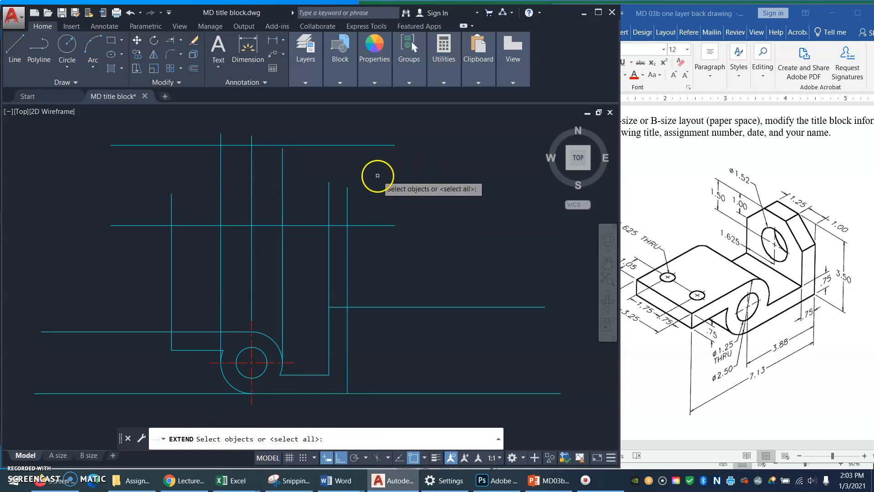
mouse_move(350, 170)
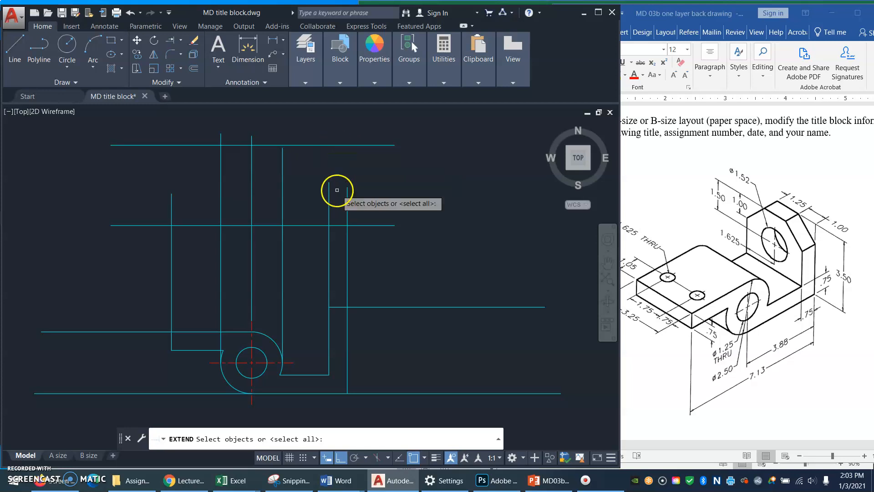
mouse_move(353, 189)
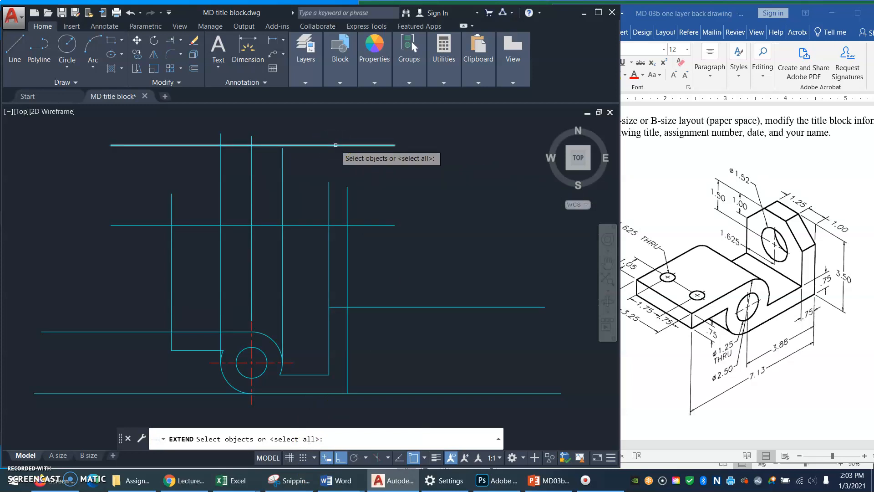
Pick the upper horizontal line as the boundary for extending the short projection lines.
left_click(251, 144)
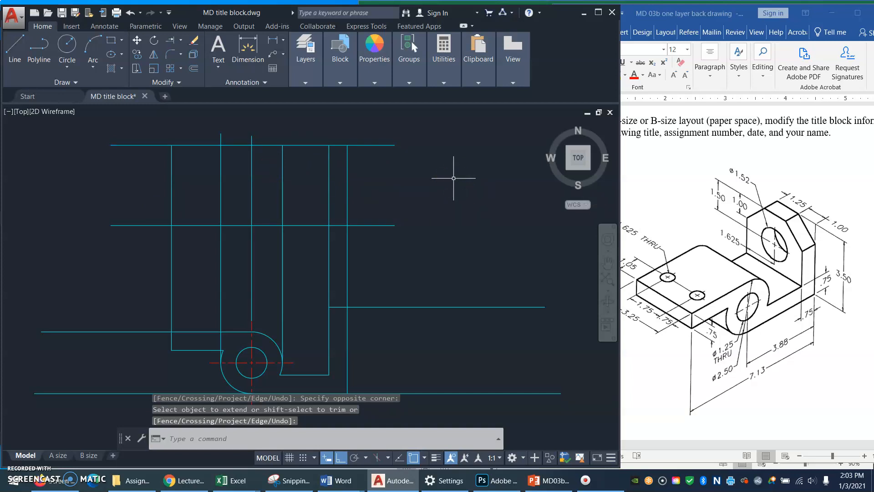
mouse_move(282, 130)
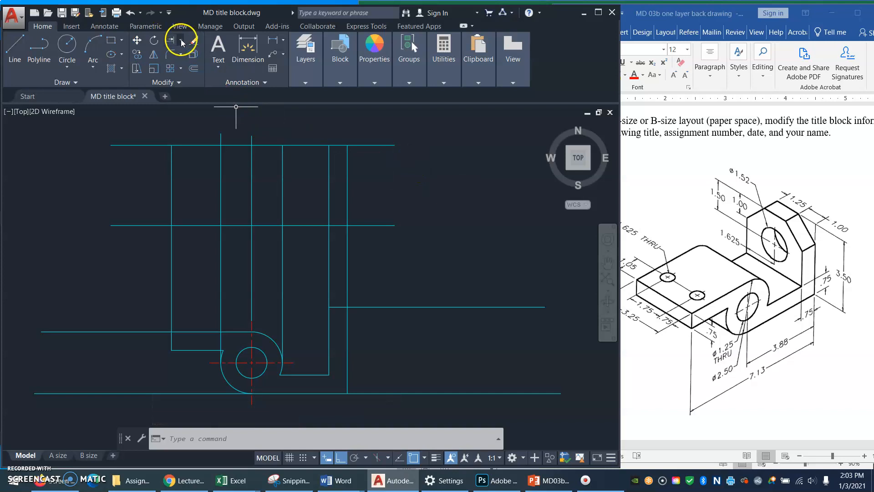
Switch the Modify dropdown from Extend to Trim, using all objects as cutting edges.
left_click(181, 40)
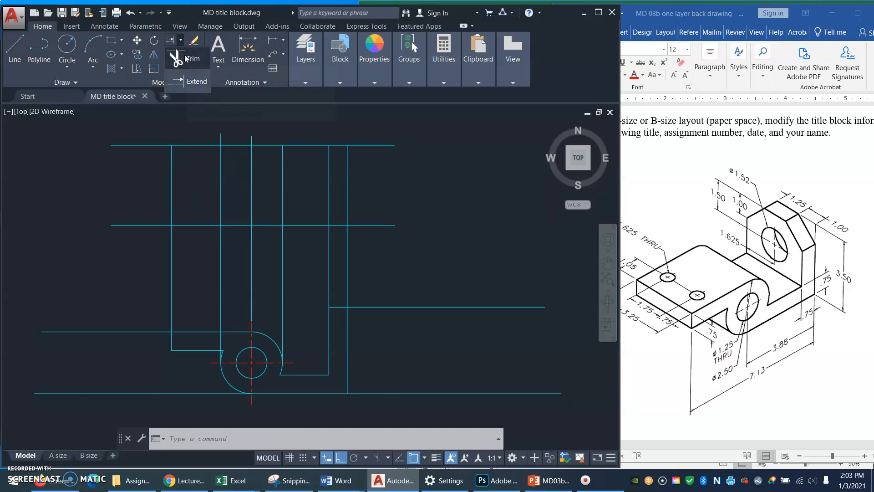
left_click(194, 58)
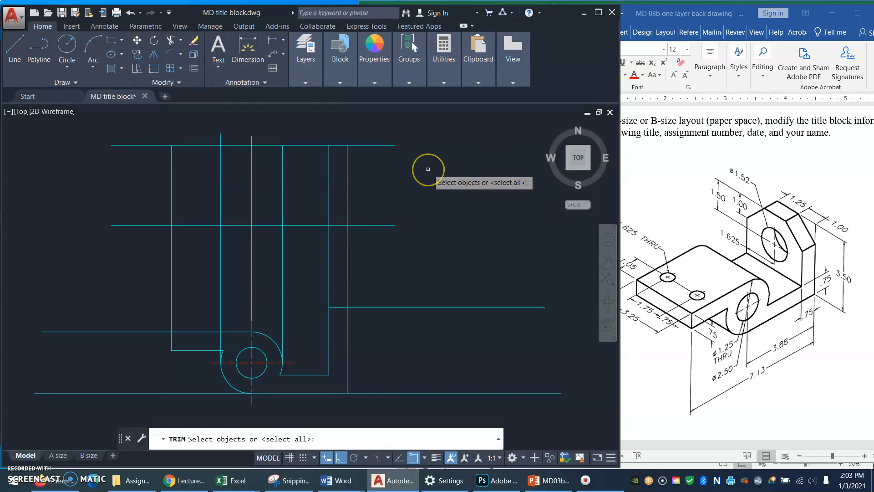
mouse_move(426, 179)
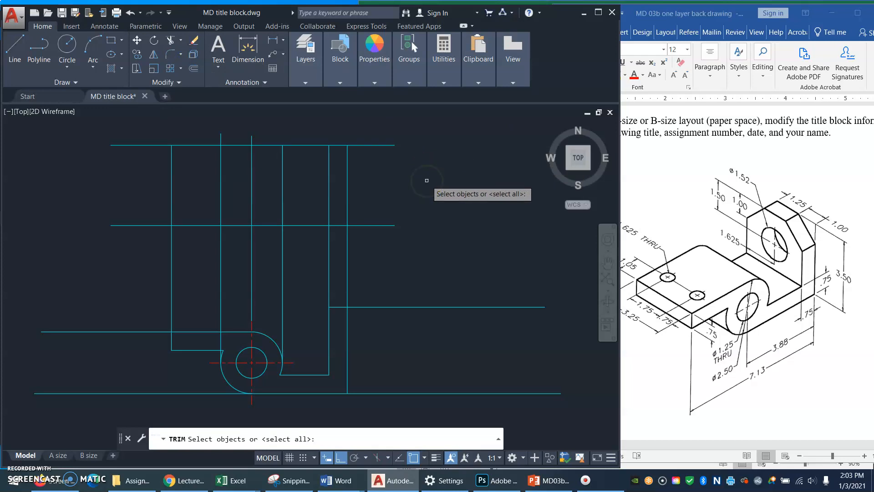
key("enter")
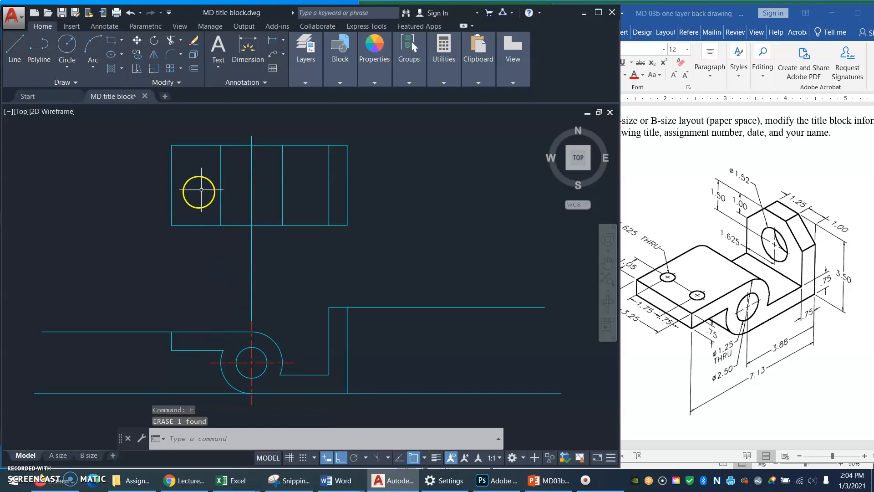
Put the top view's left interior line on Hidden and the middle line on Center.
left_click(220, 174)
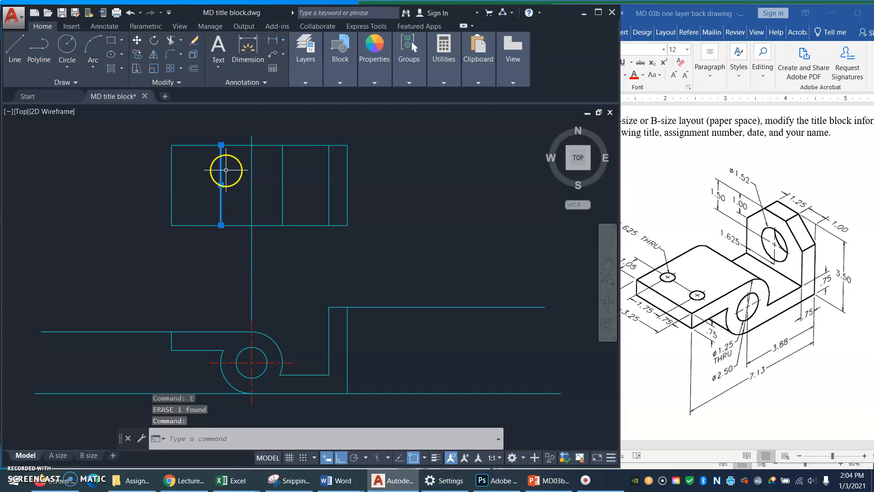
left_click(306, 78)
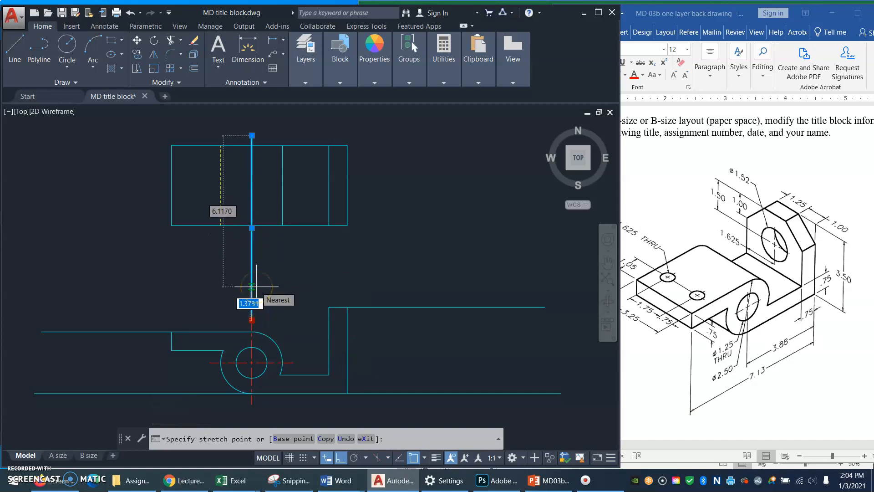
mouse_move(251, 242)
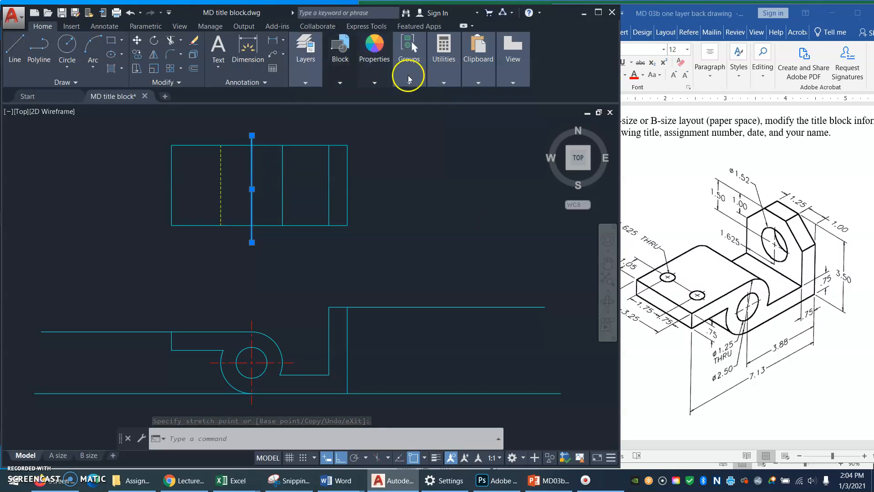
left_click(305, 83)
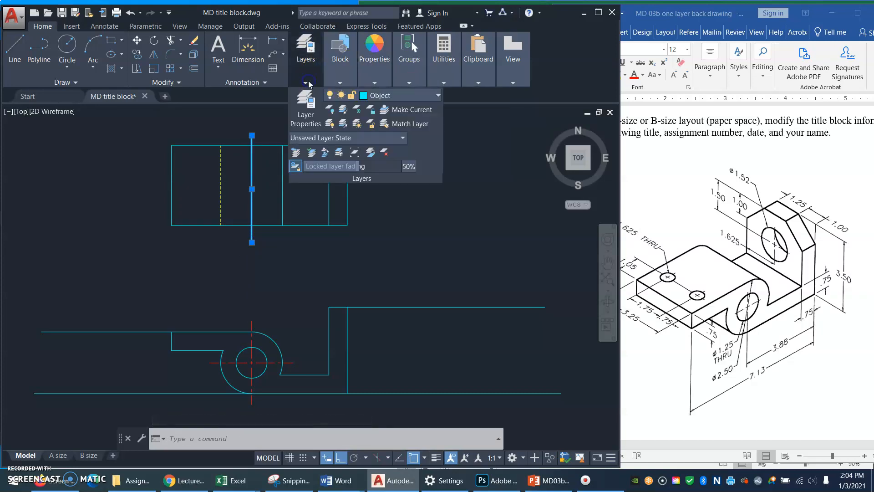
left_click(439, 94)
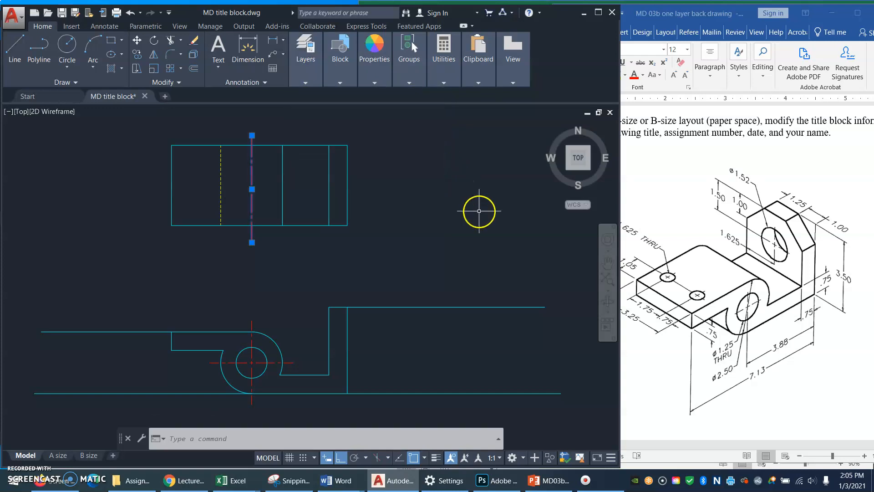
key("Escape")
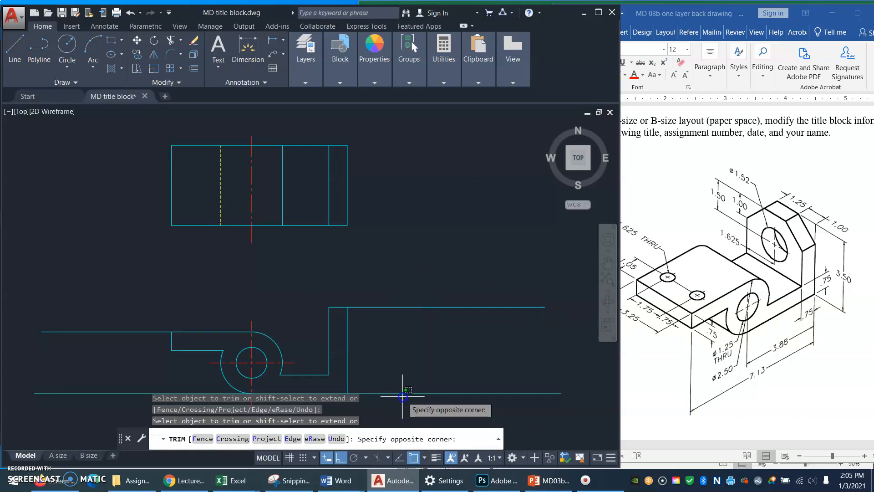
Trim near the front view's bottom right and select the right horizontal projection line.
left_click(403, 395)
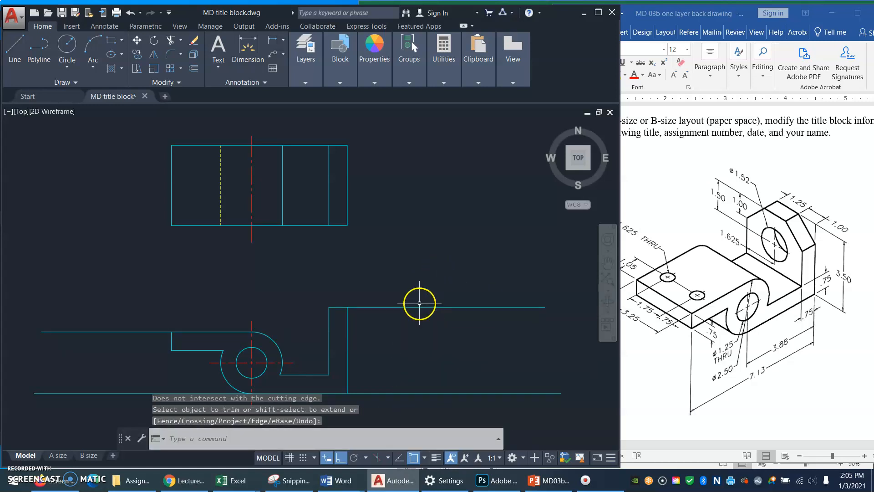
left_click(419, 304)
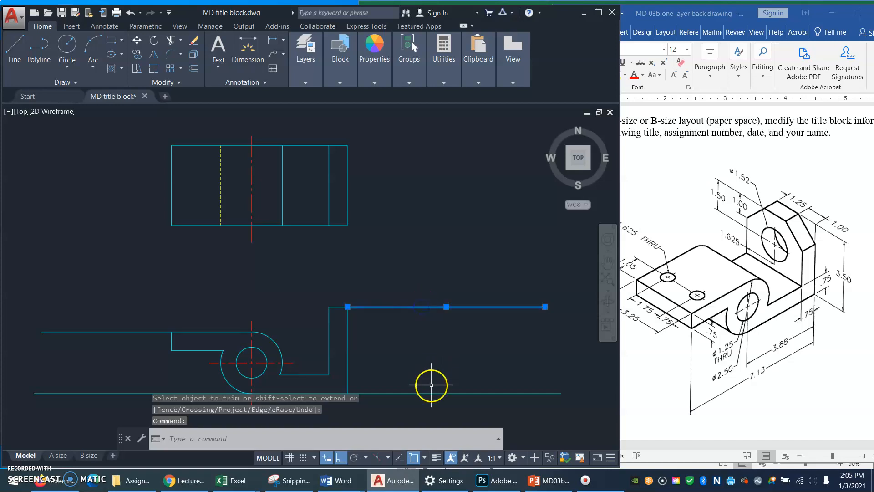
mouse_move(437, 350)
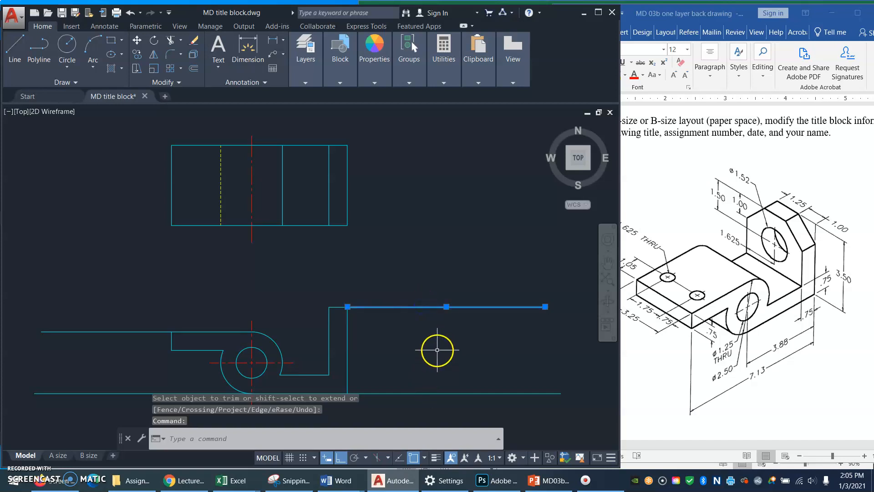
mouse_move(416, 346)
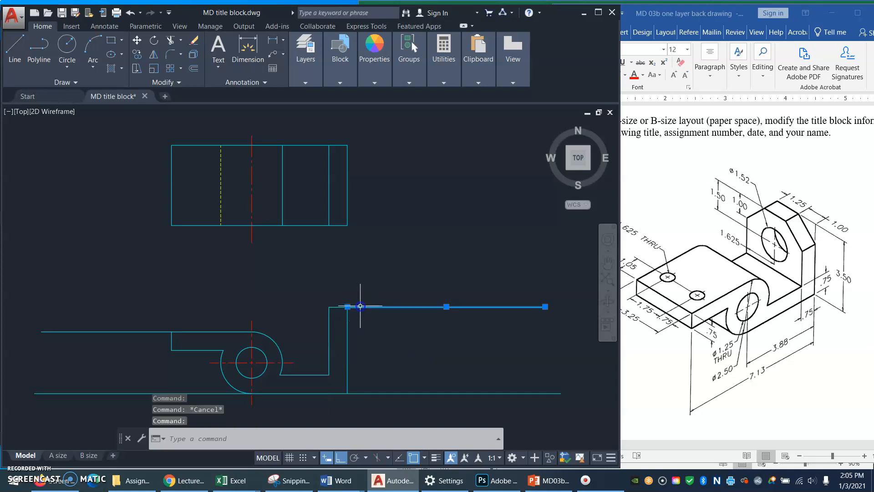
mouse_move(356, 308)
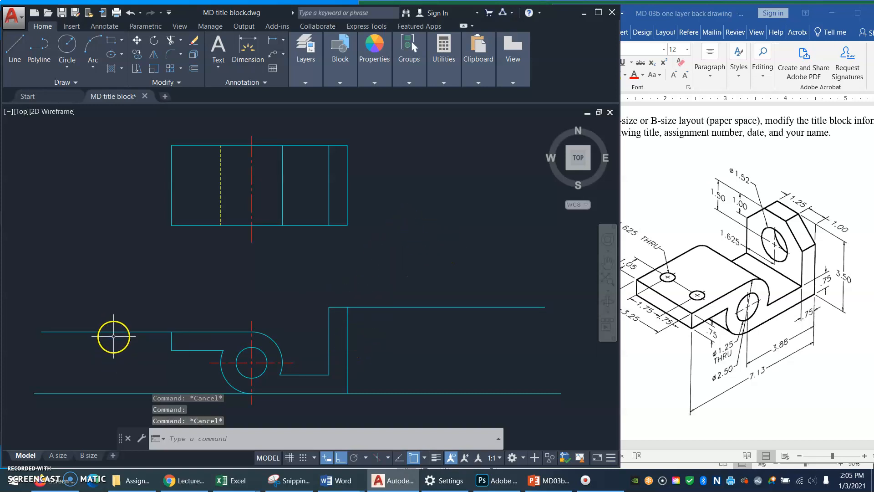
left_click(115, 336)
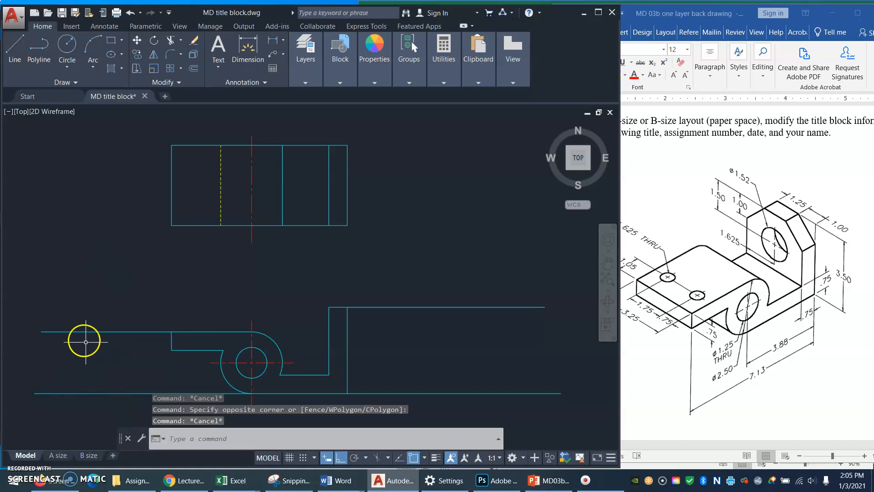
mouse_move(214, 264)
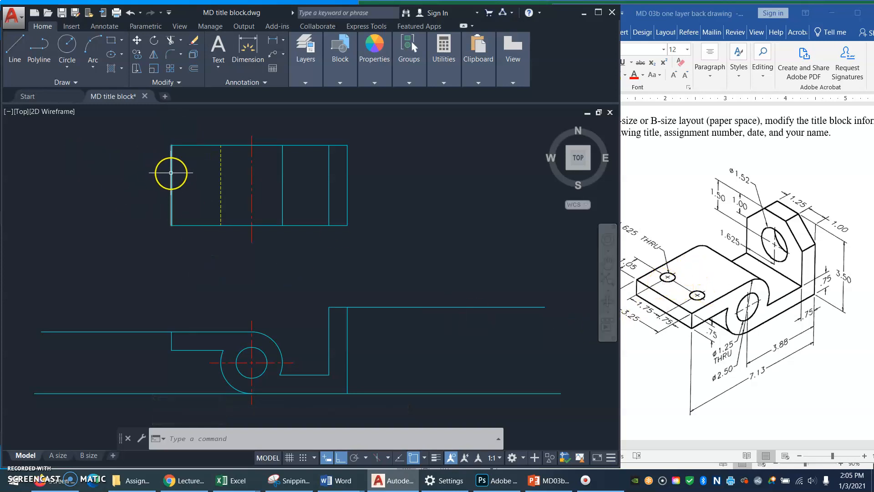
mouse_move(508, 270)
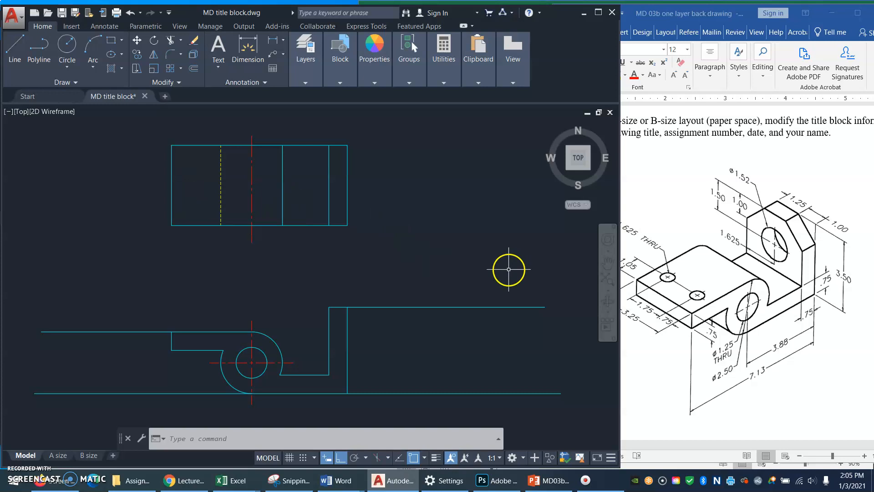